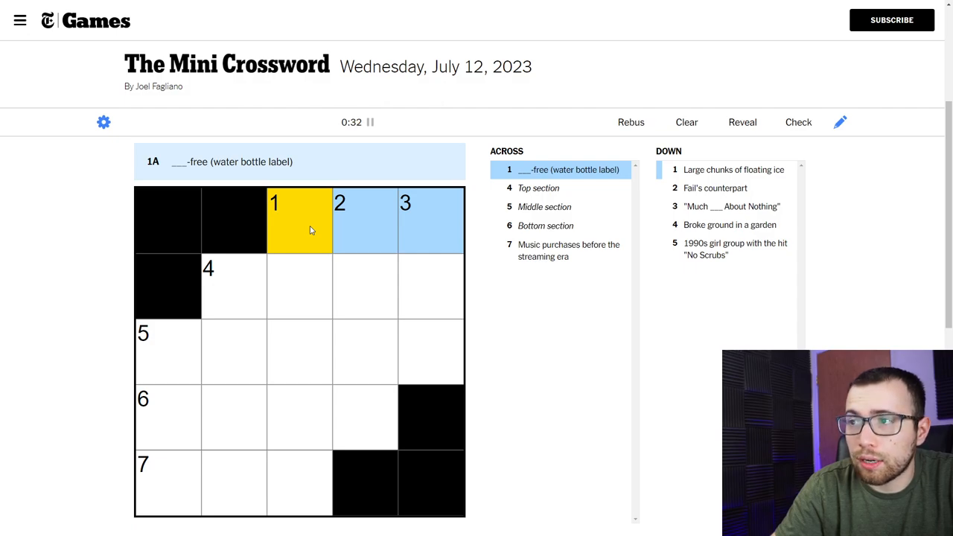
mouse_move(517, 223)
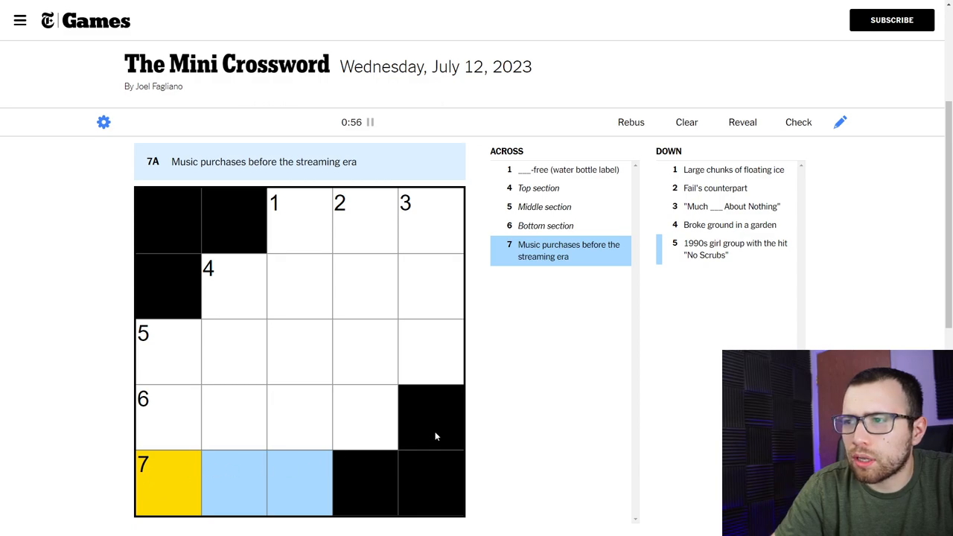
mouse_move(529, 419)
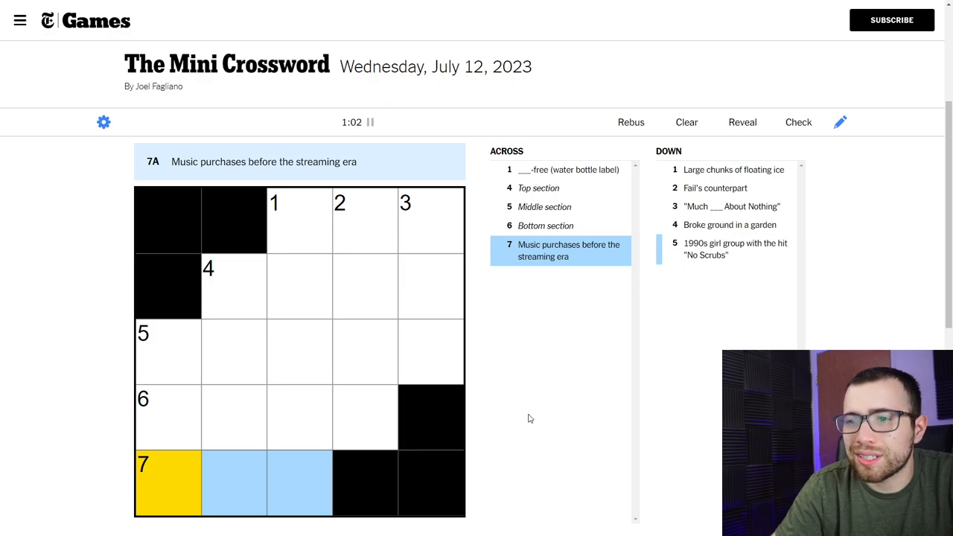
- Fill 7-Across with CDS
type("CDS")
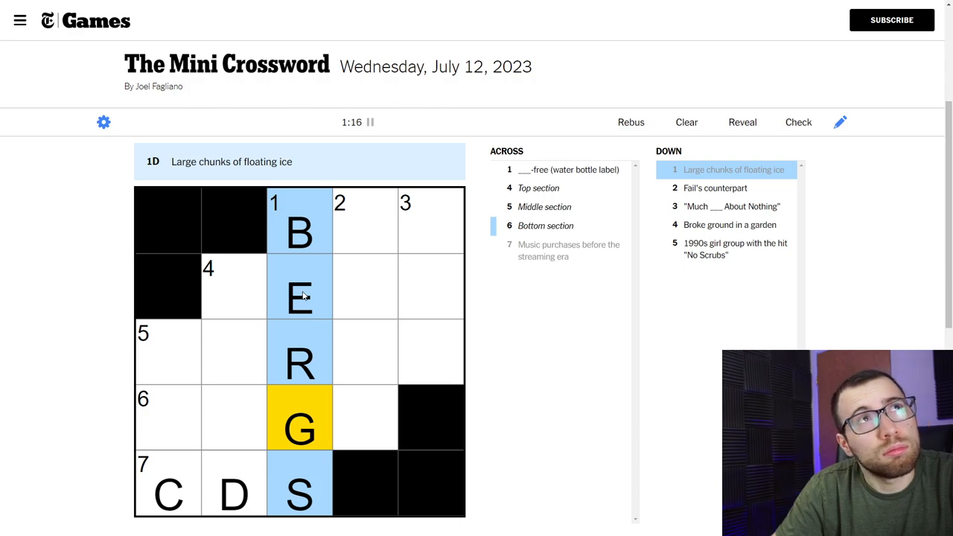
mouse_move(309, 321)
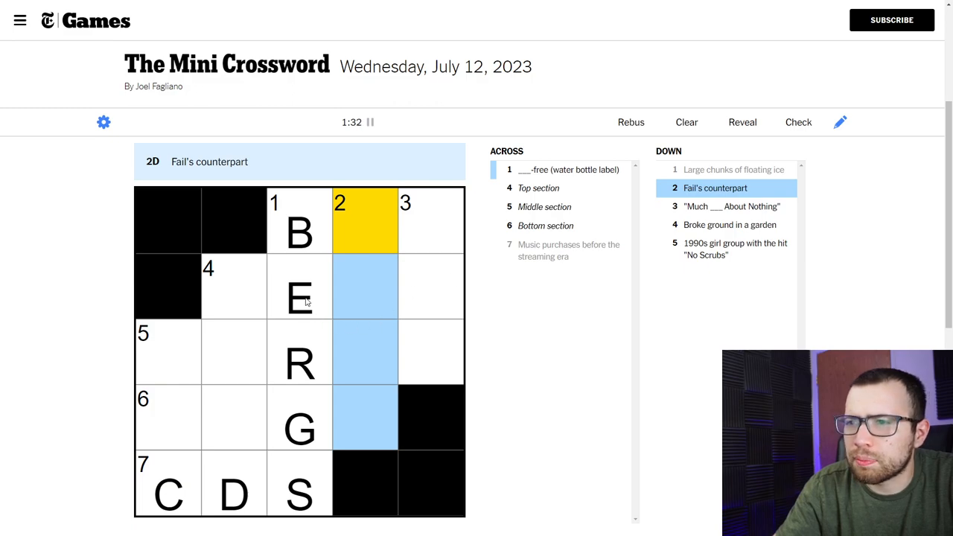
left_click(298, 298)
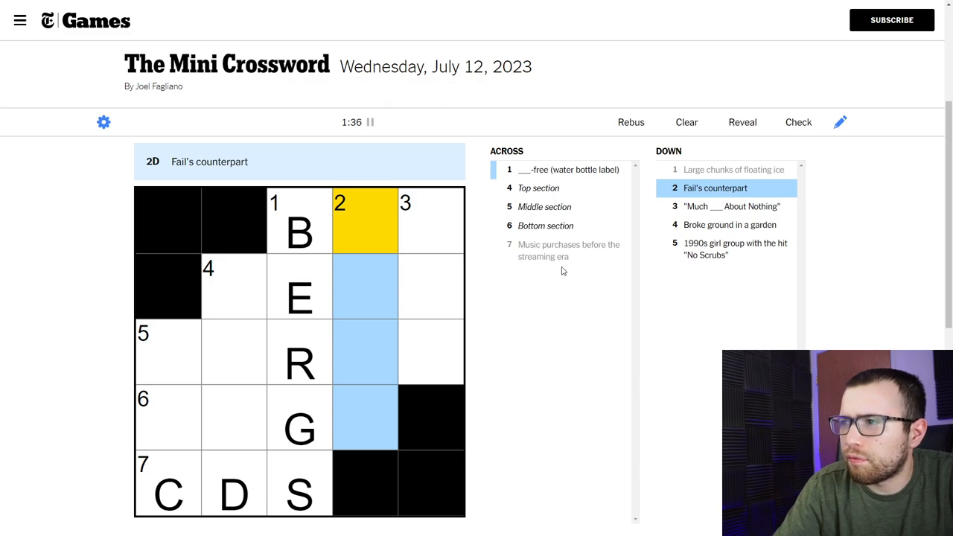
mouse_move(384, 279)
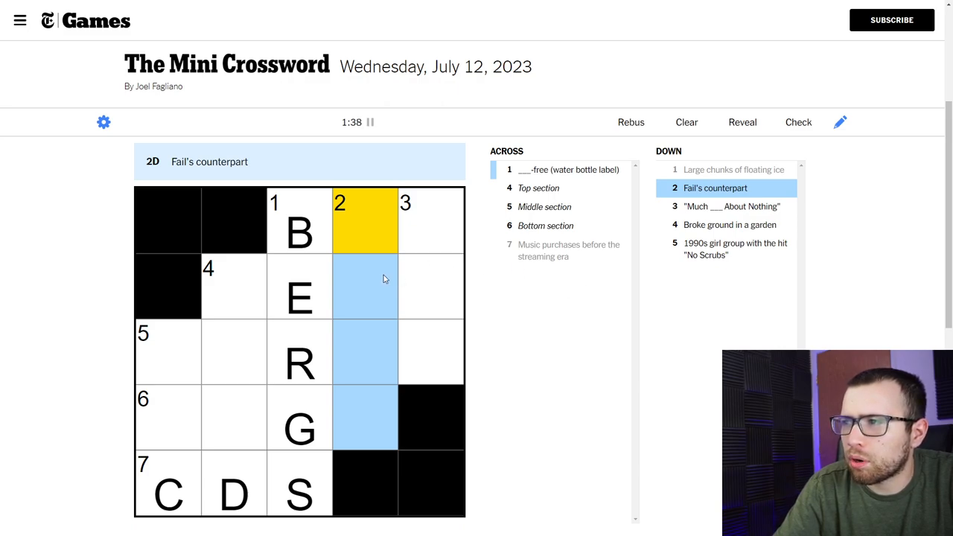
mouse_move(372, 226)
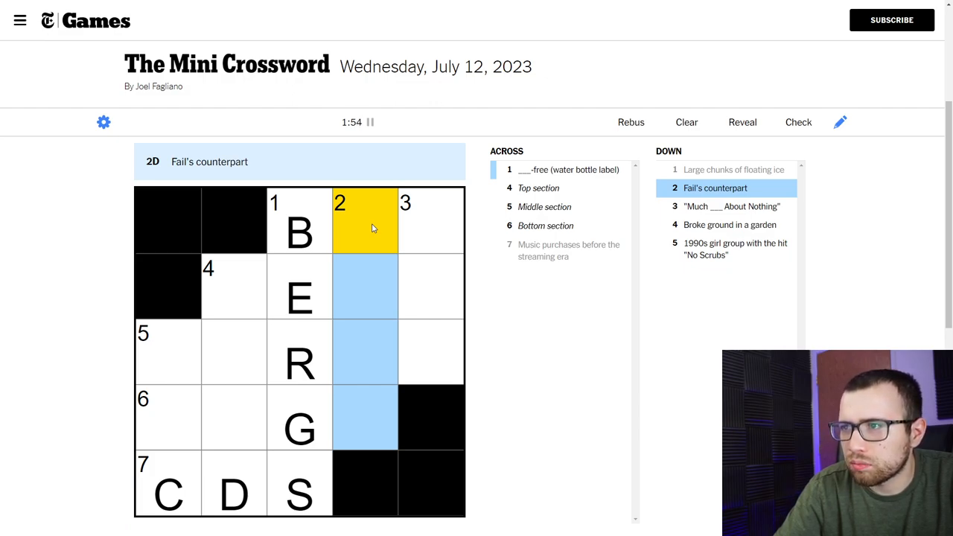
mouse_move(444, 222)
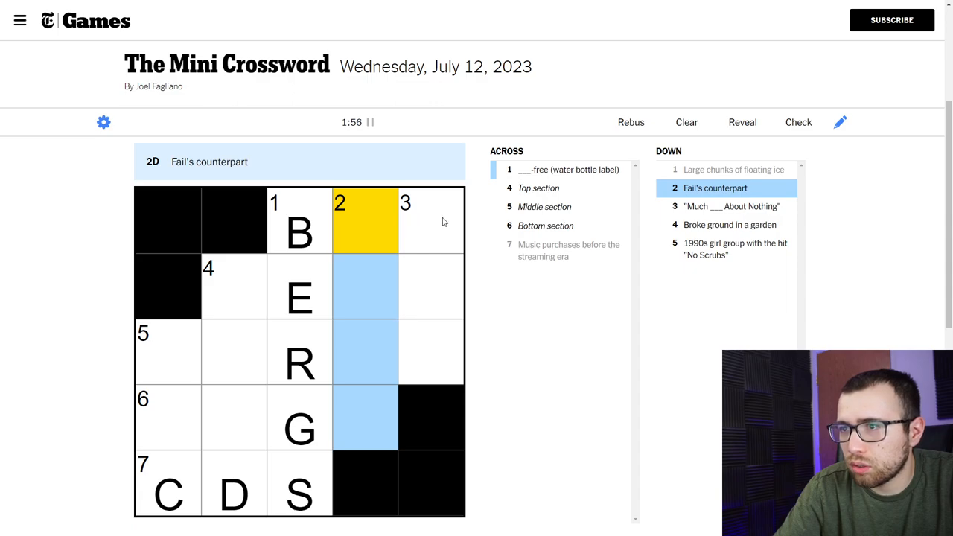
left_click(430, 232)
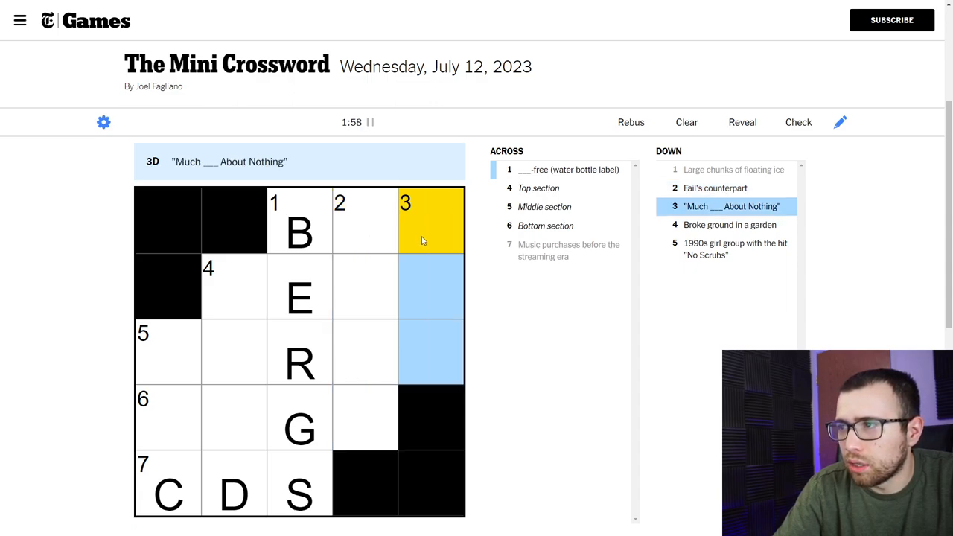
left_click(298, 232)
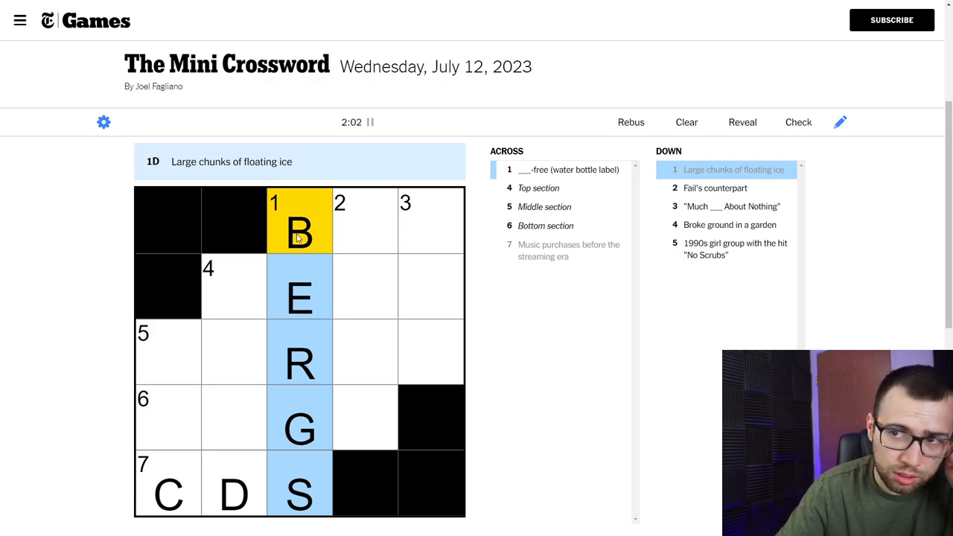
mouse_move(327, 240)
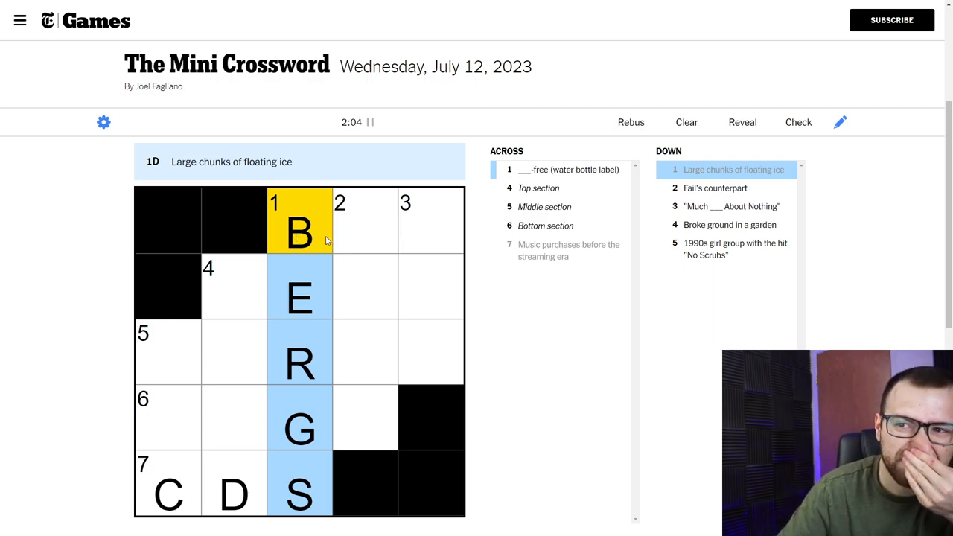
left_click(364, 220)
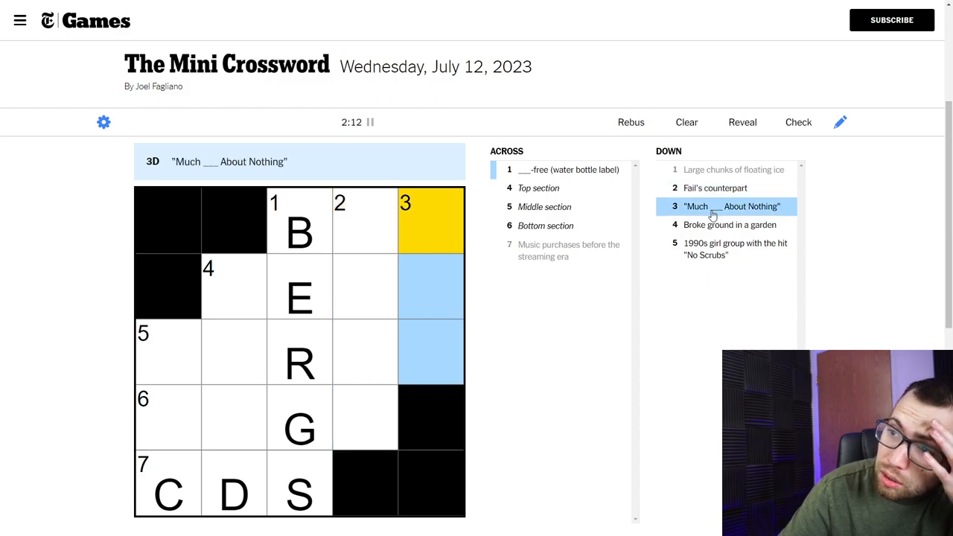
mouse_move(557, 257)
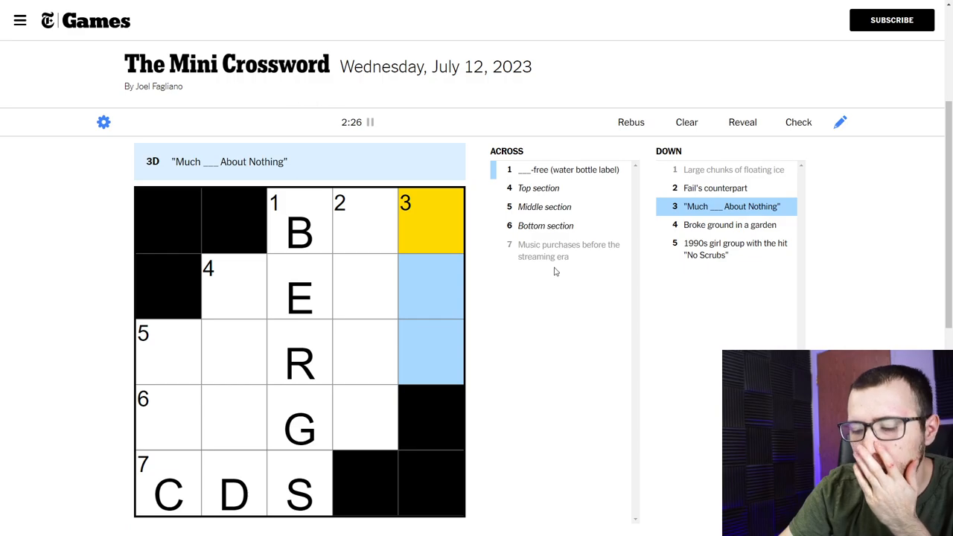
mouse_move(733, 216)
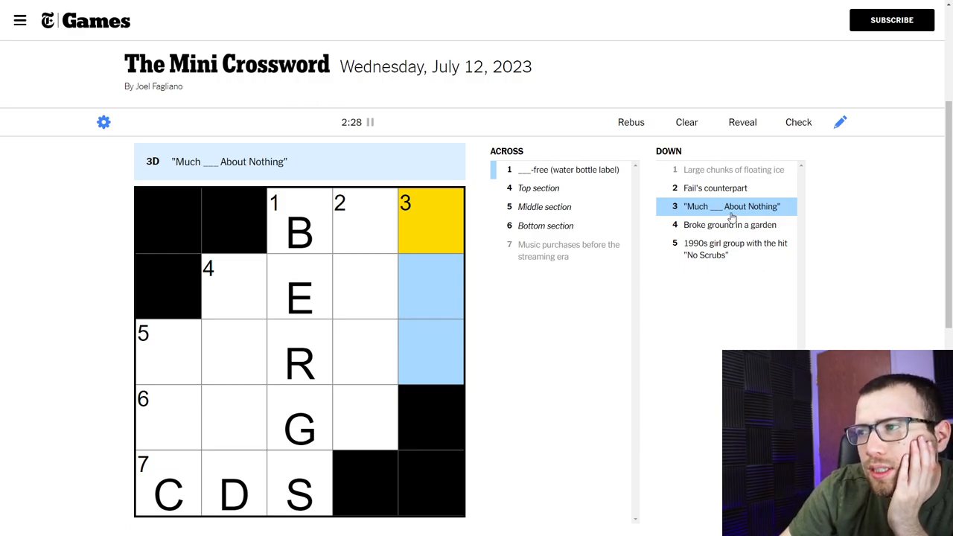
mouse_move(721, 215)
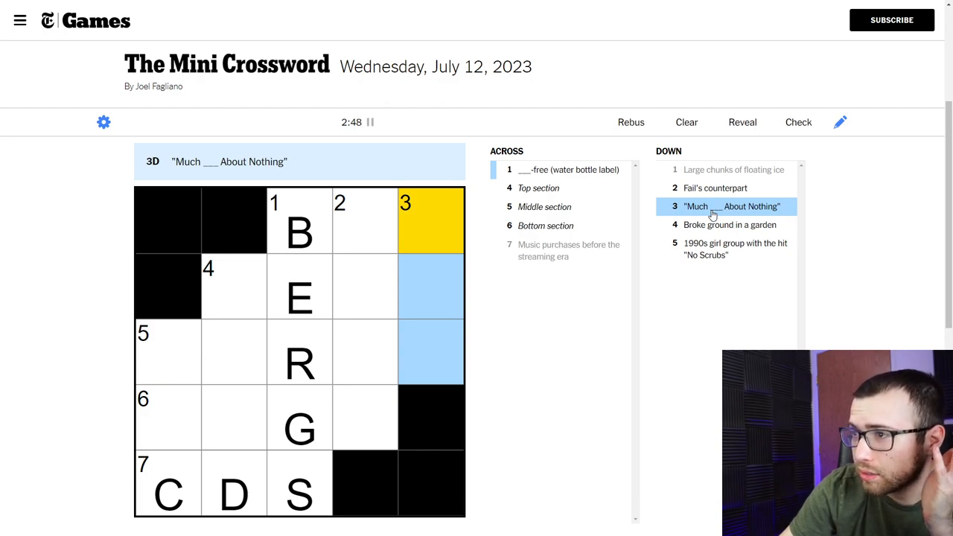
mouse_move(718, 227)
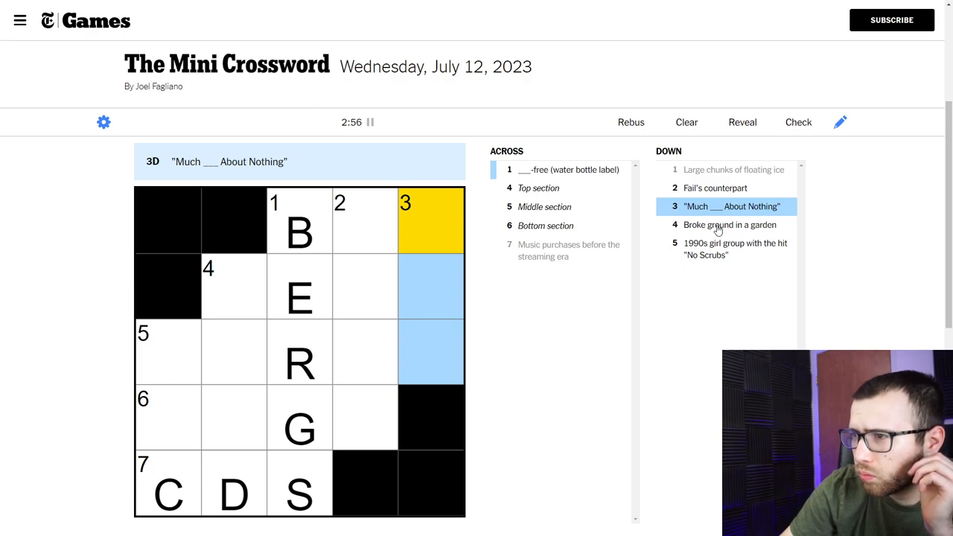
mouse_move(435, 232)
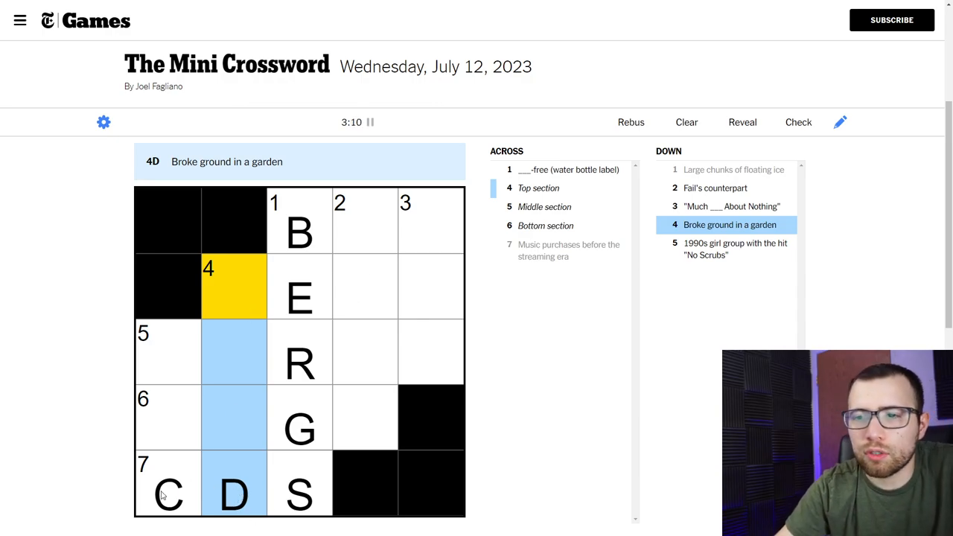
left_click(232, 494)
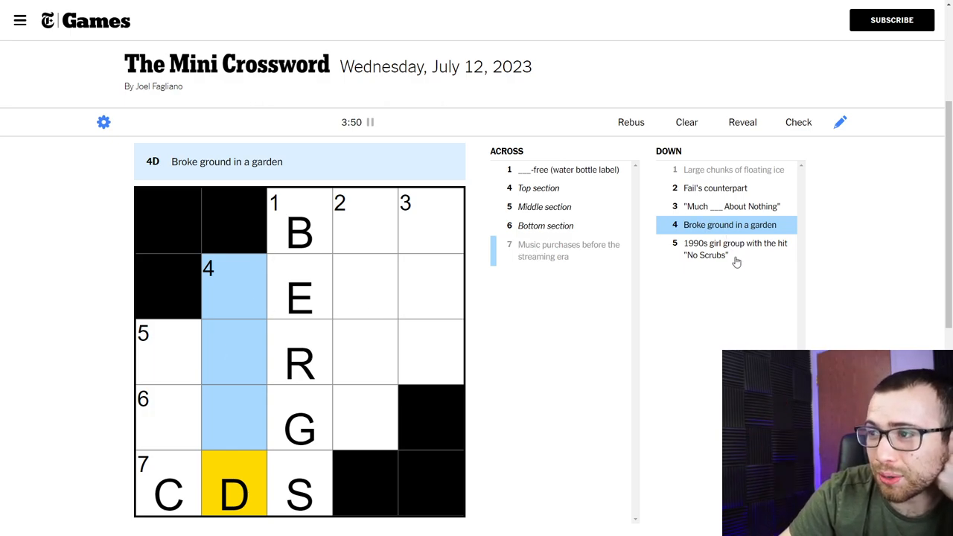
left_click(736, 249)
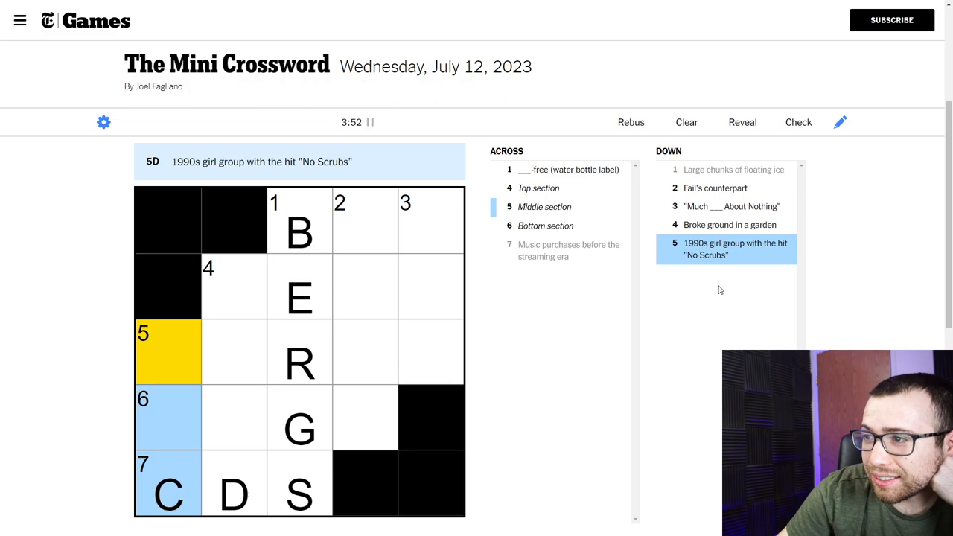
mouse_move(703, 272)
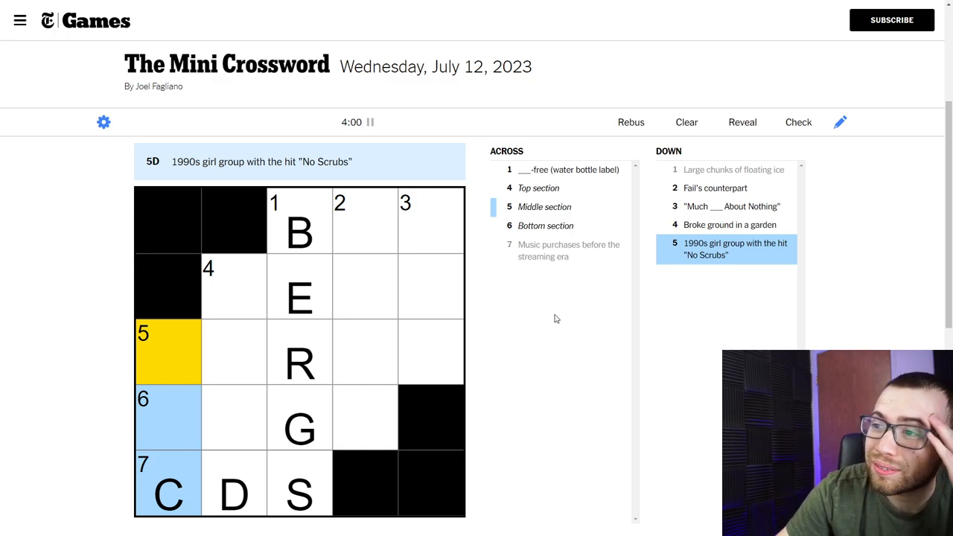
mouse_move(456, 355)
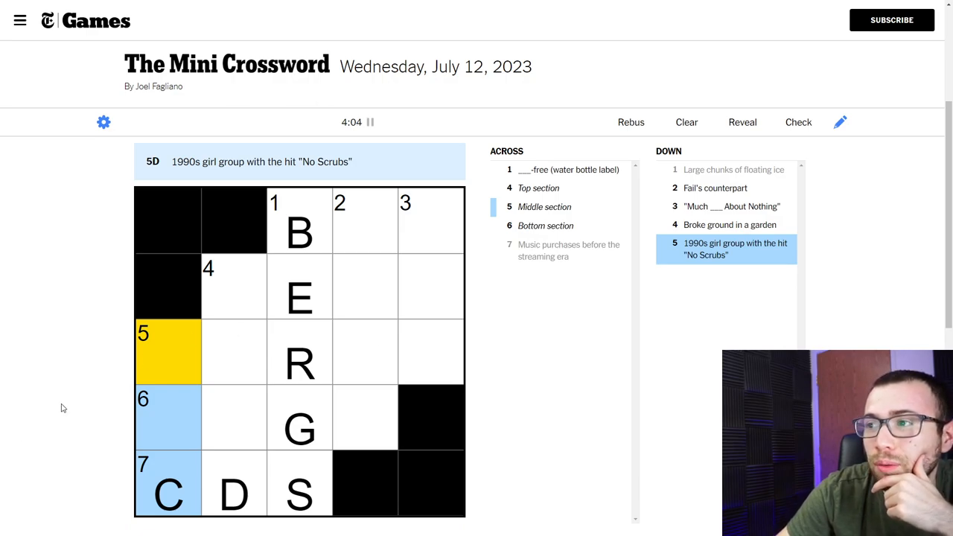
mouse_move(152, 401)
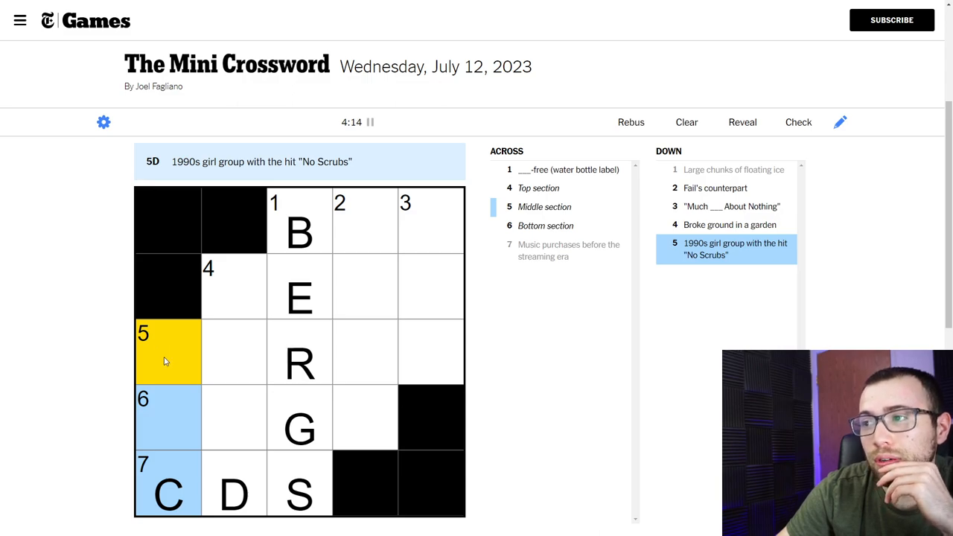
mouse_move(87, 367)
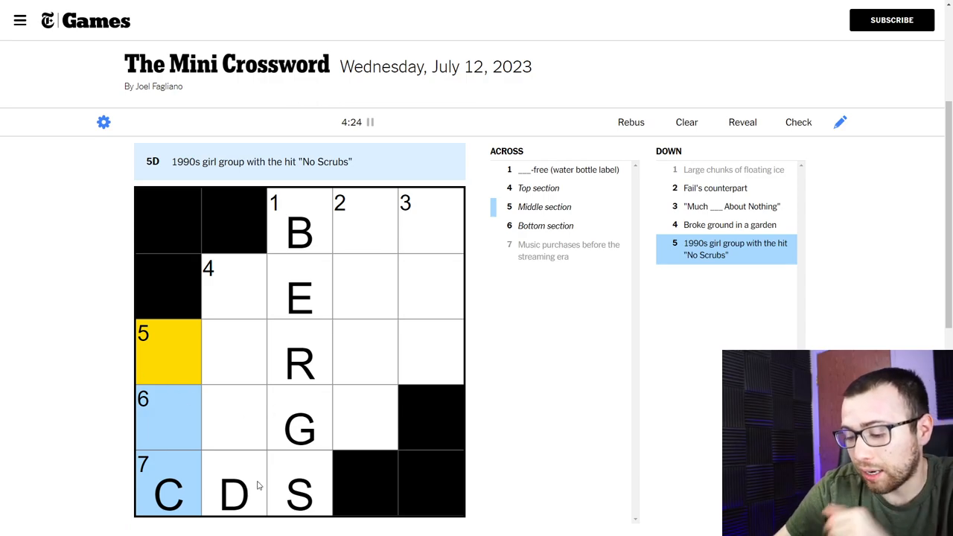
mouse_move(211, 479)
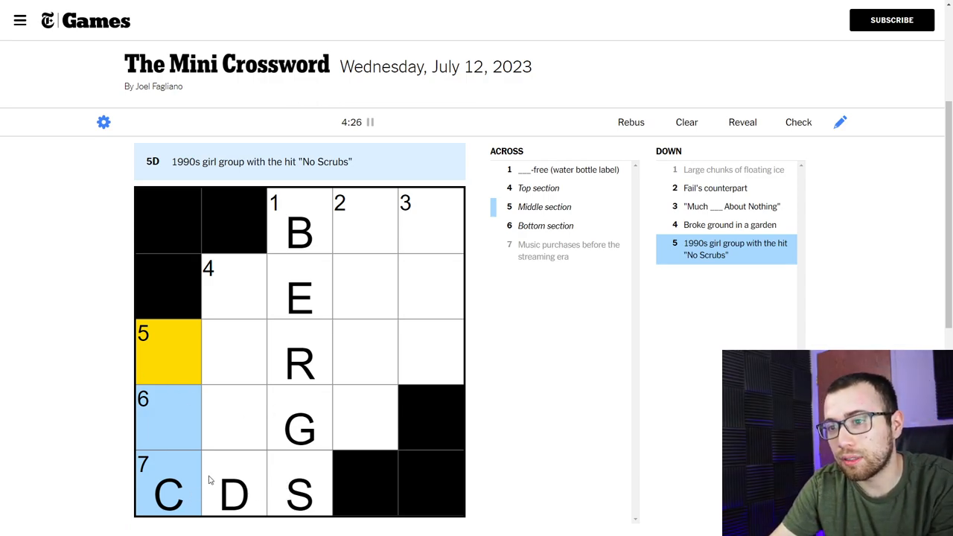
left_click(297, 221)
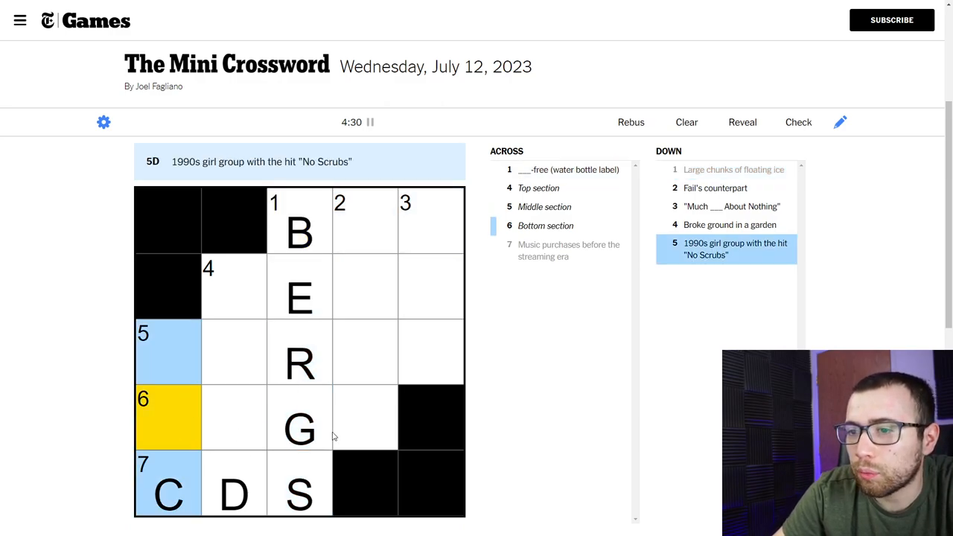
left_click(166, 417)
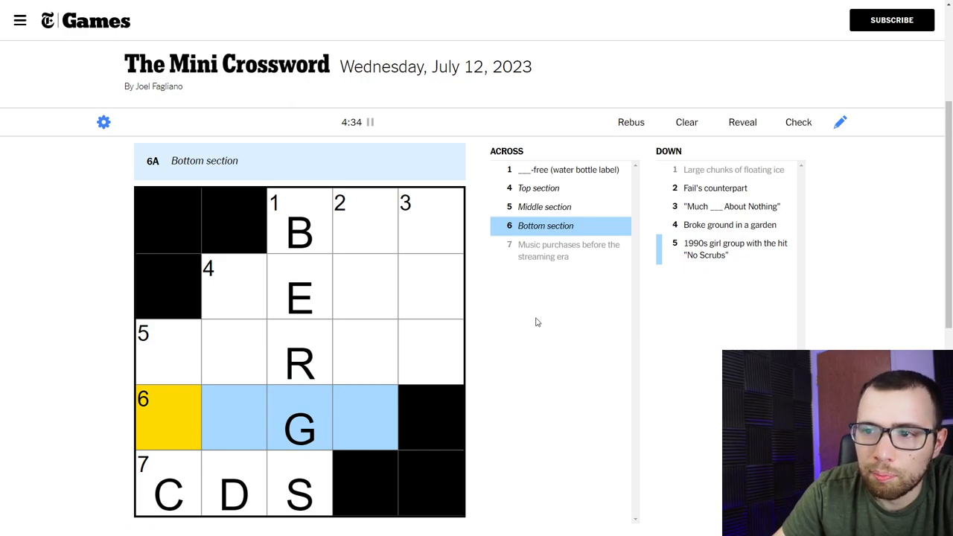
mouse_move(191, 444)
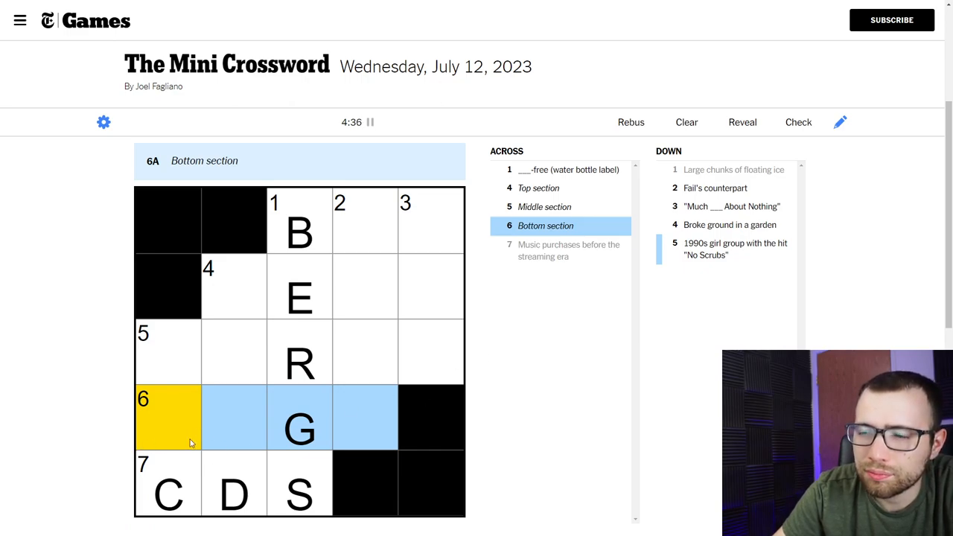
mouse_move(297, 426)
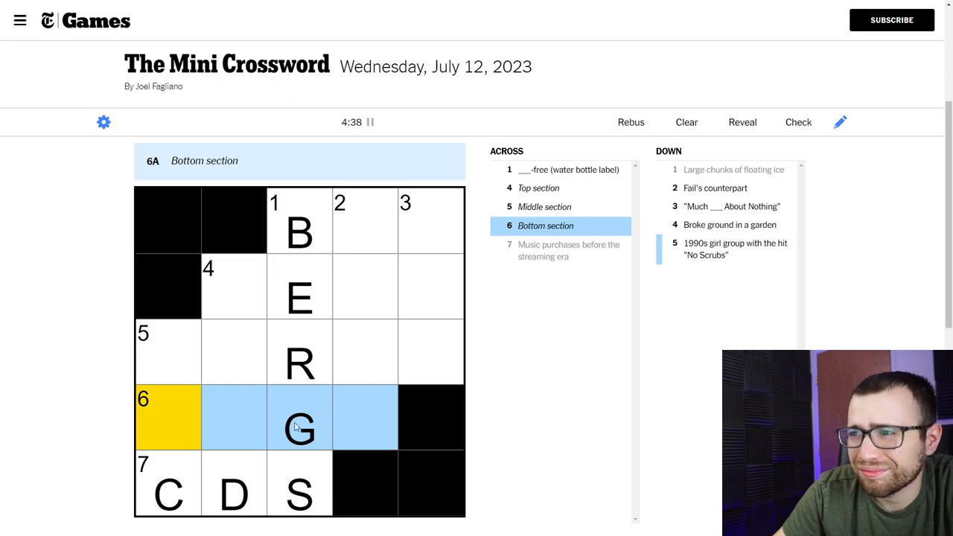
left_click(538, 188)
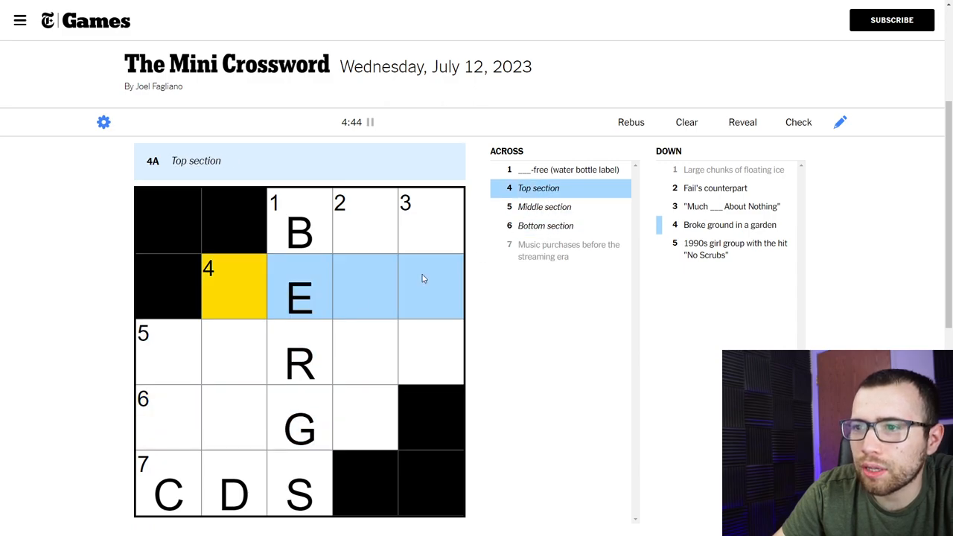
mouse_move(329, 304)
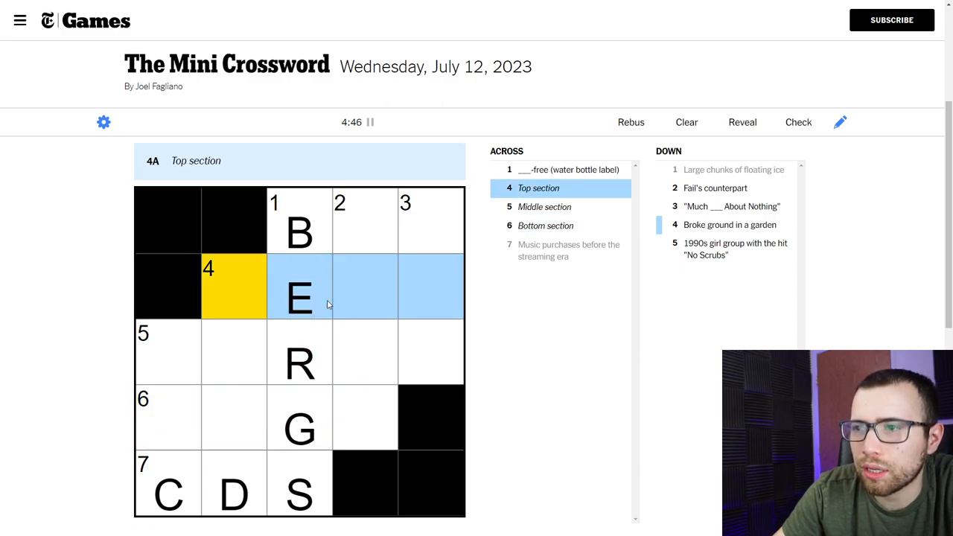
mouse_move(248, 291)
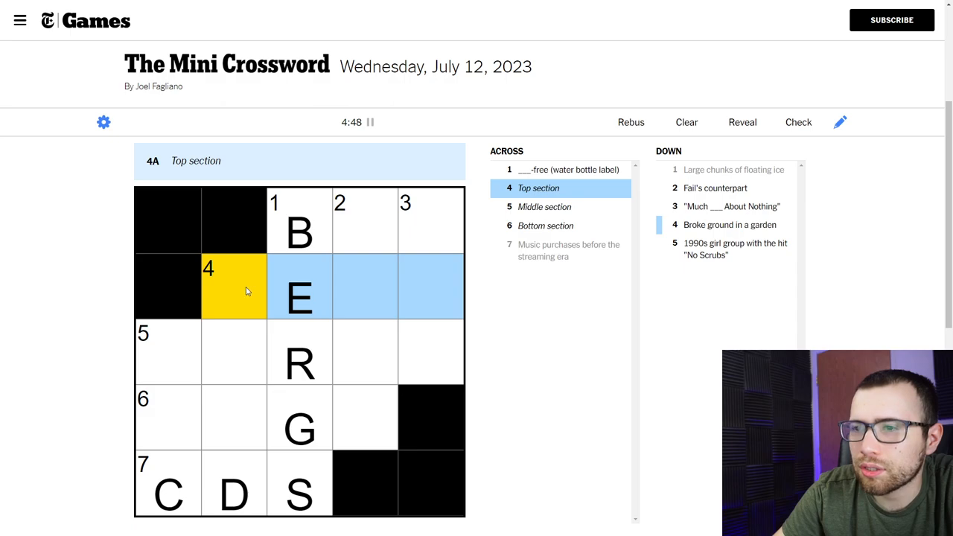
left_click(167, 351)
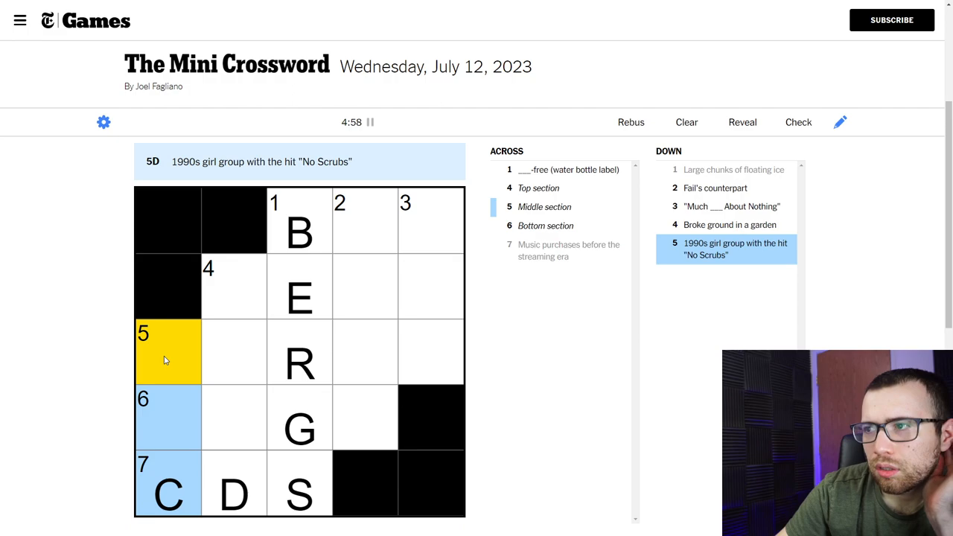
mouse_move(206, 390)
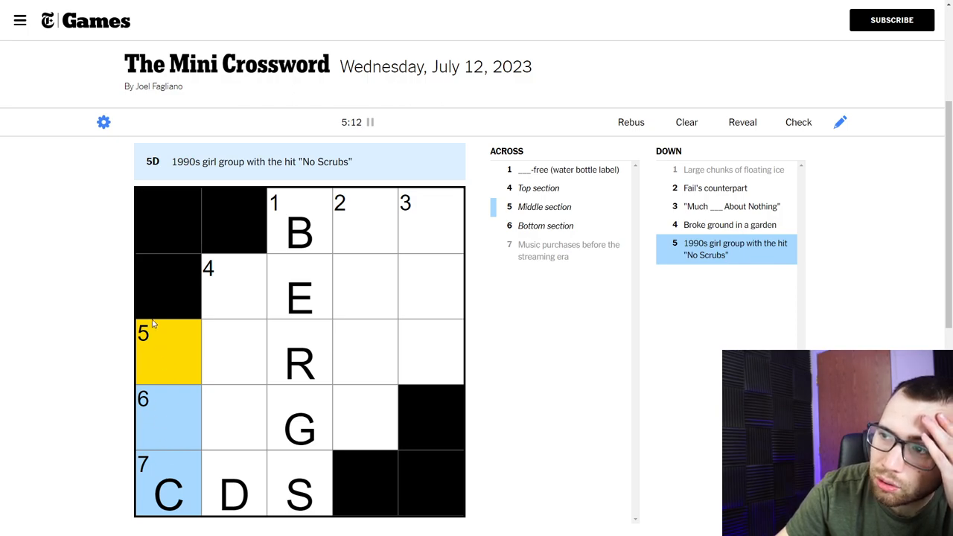
mouse_move(158, 350)
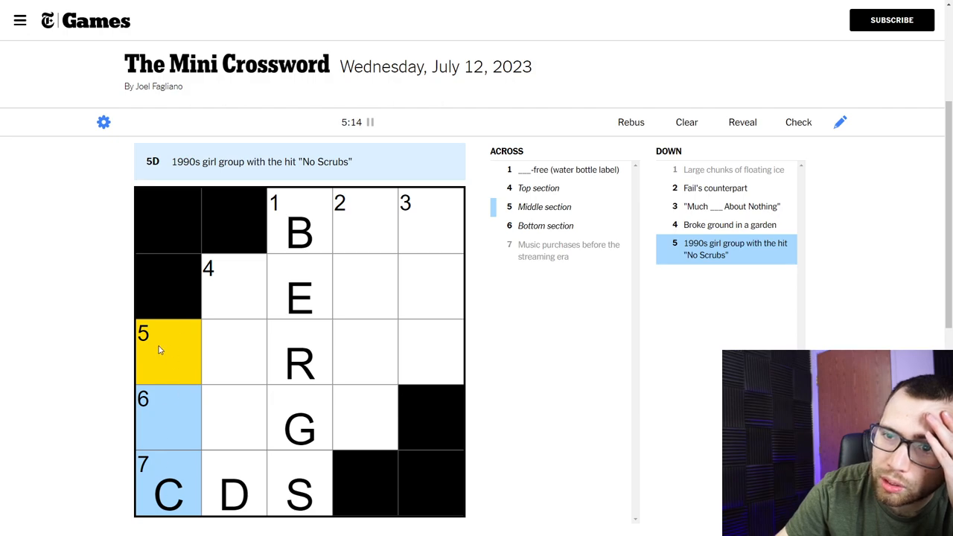
mouse_move(161, 366)
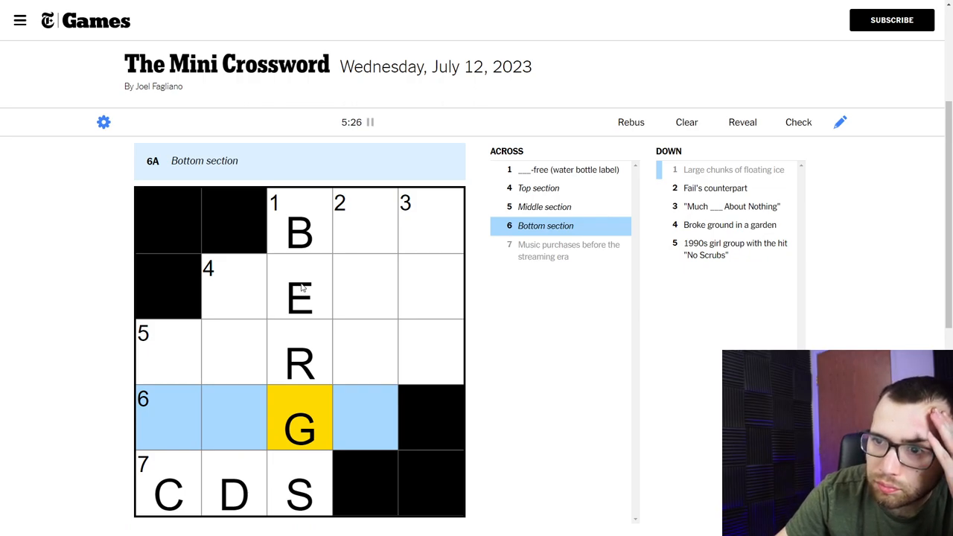
mouse_move(274, 474)
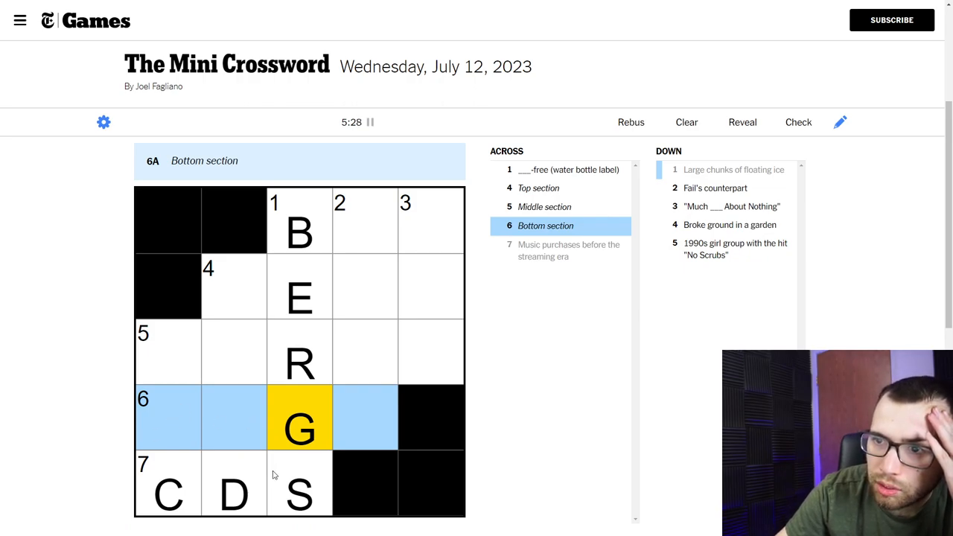
left_click(167, 484)
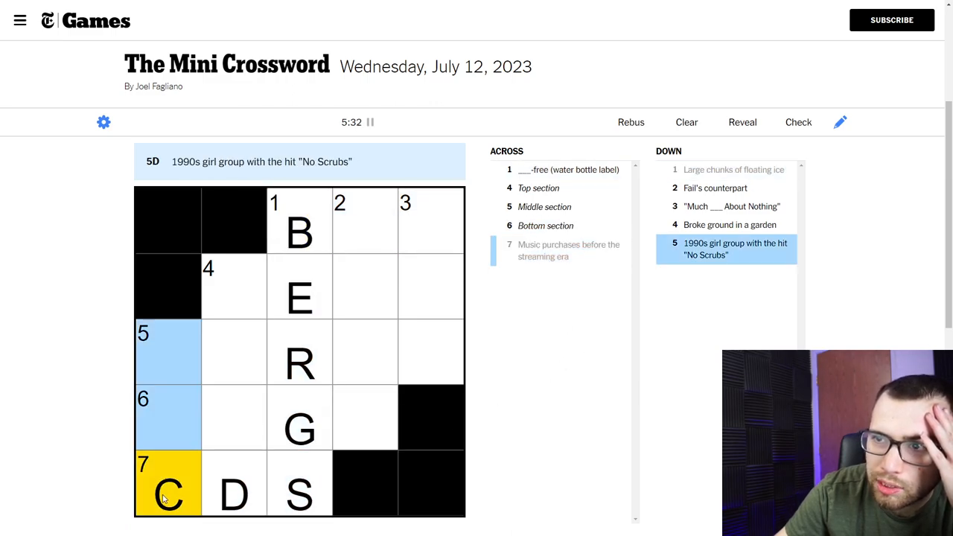
left_click(299, 220)
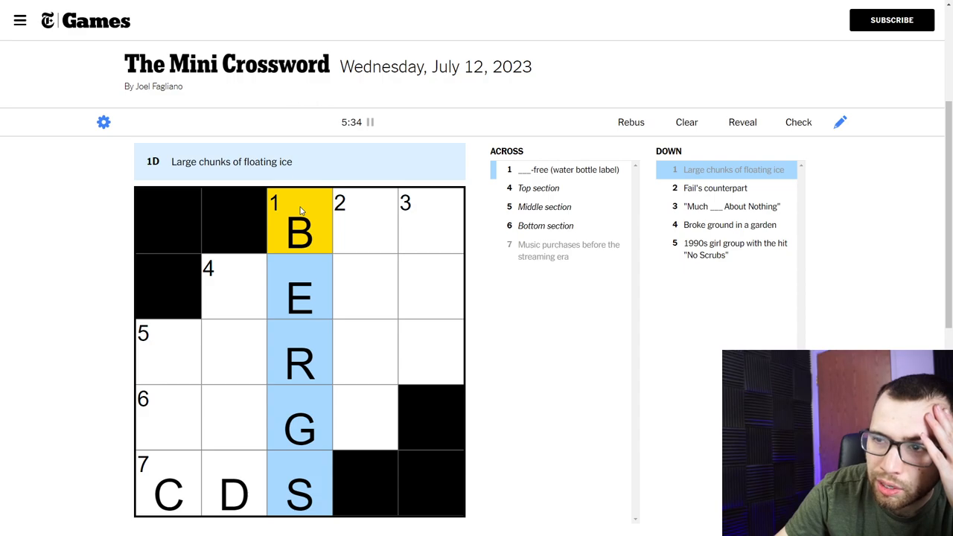
left_click(167, 484)
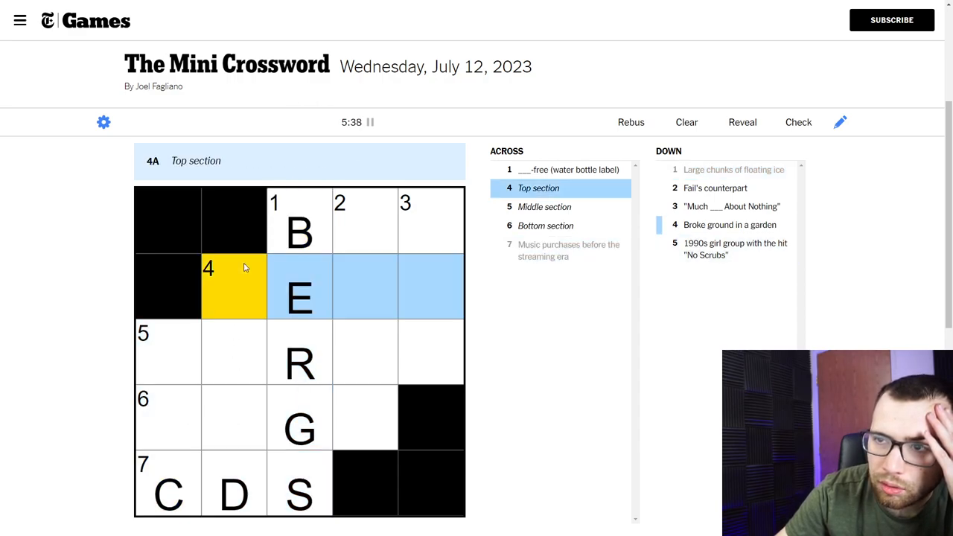
mouse_move(240, 279)
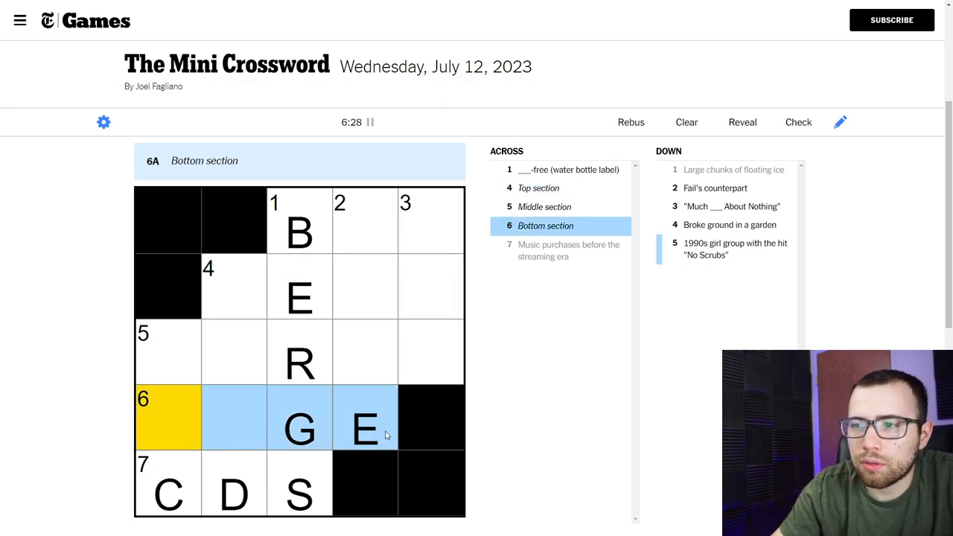
left_click(233, 417)
type("A")
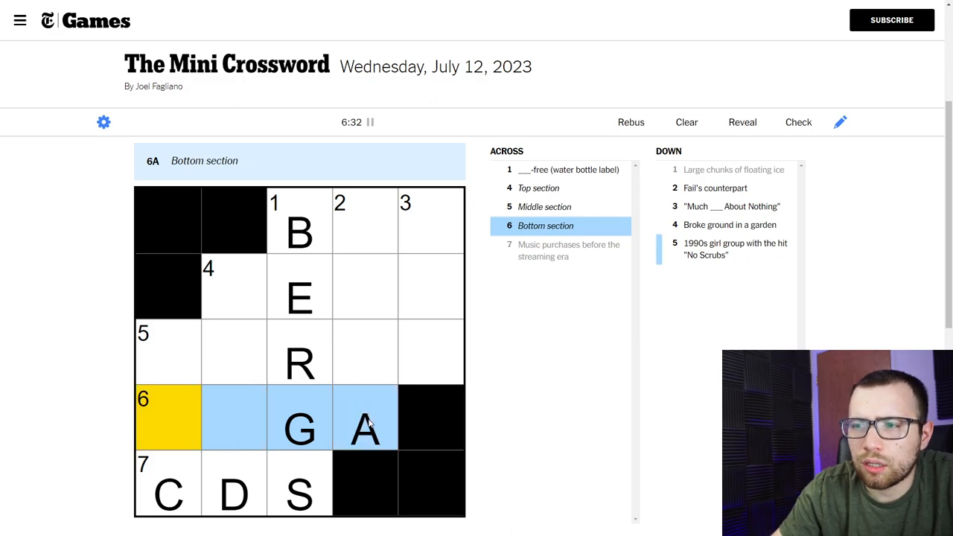
mouse_move(425, 439)
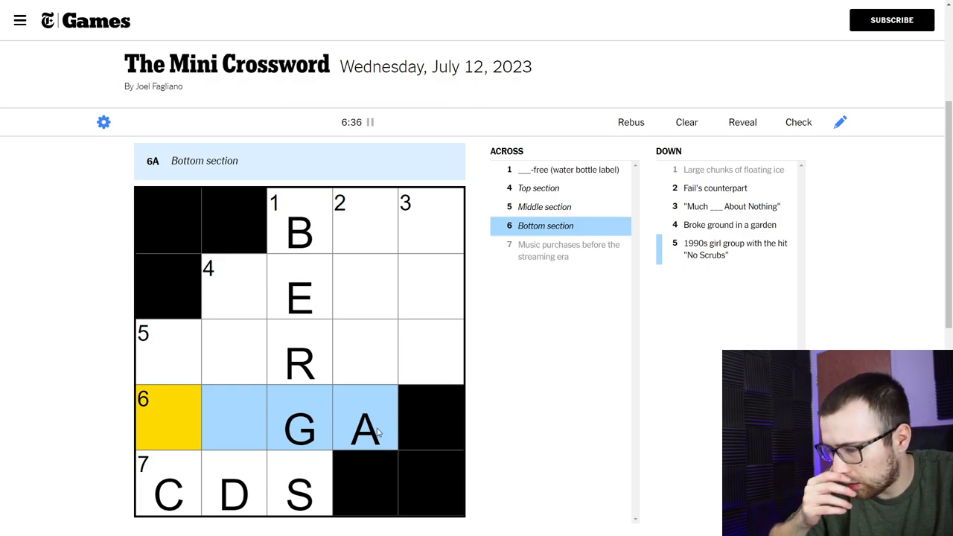
left_click(365, 417)
type("I")
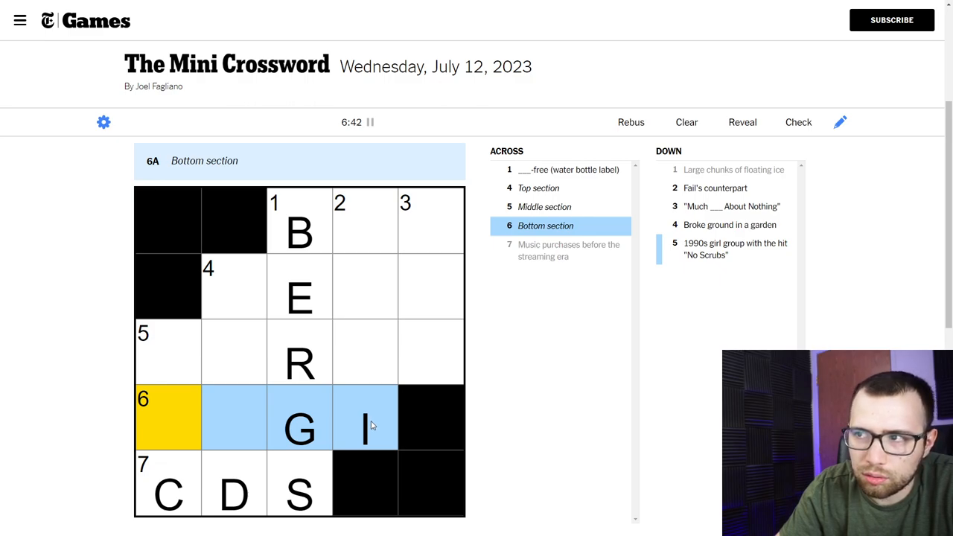
type("O")
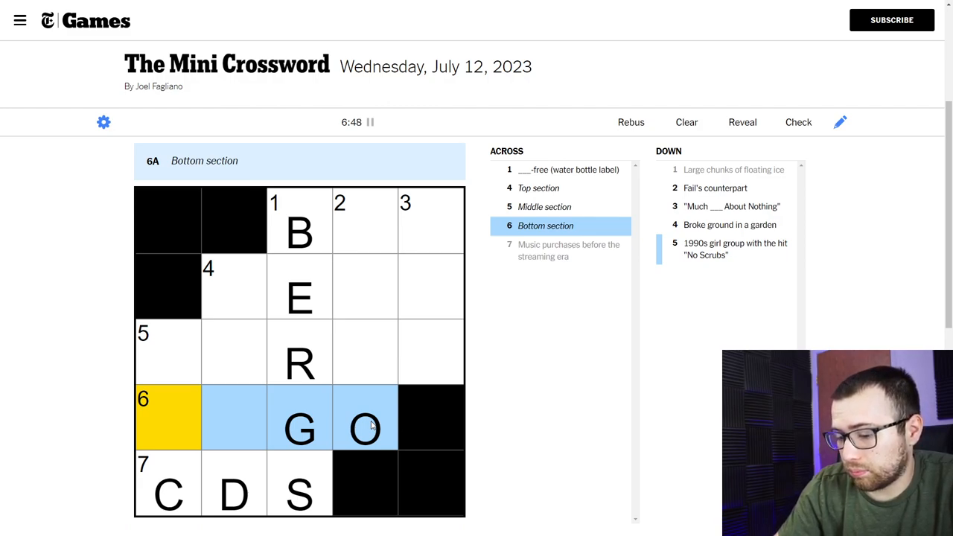
left_click(363, 417)
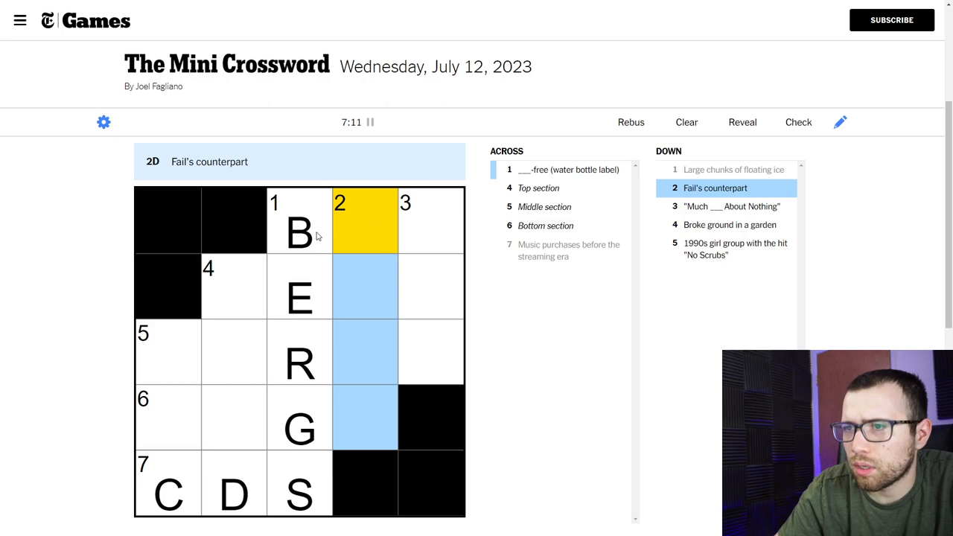
- Select the 1-Down squares and overwrite BERGS with CUBES
left_click(300, 220)
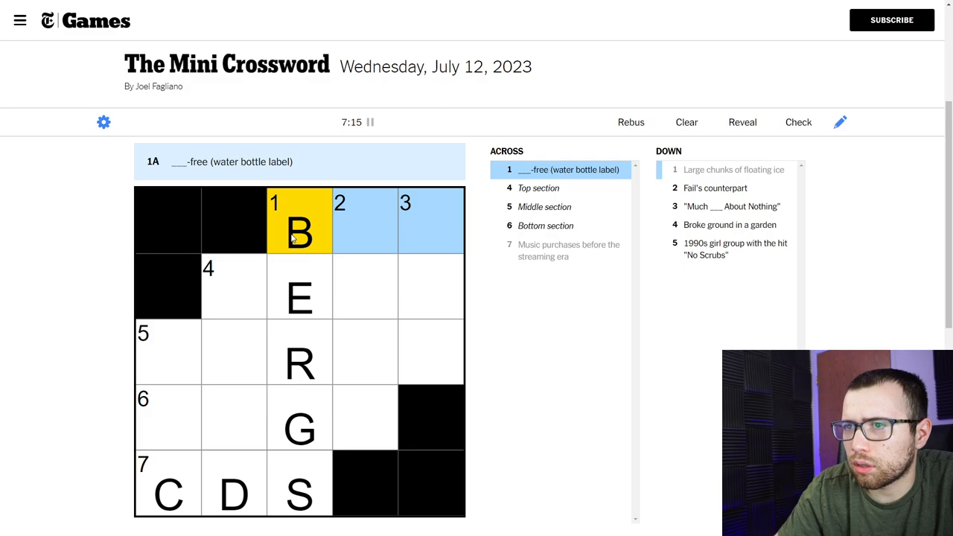
left_click(298, 231)
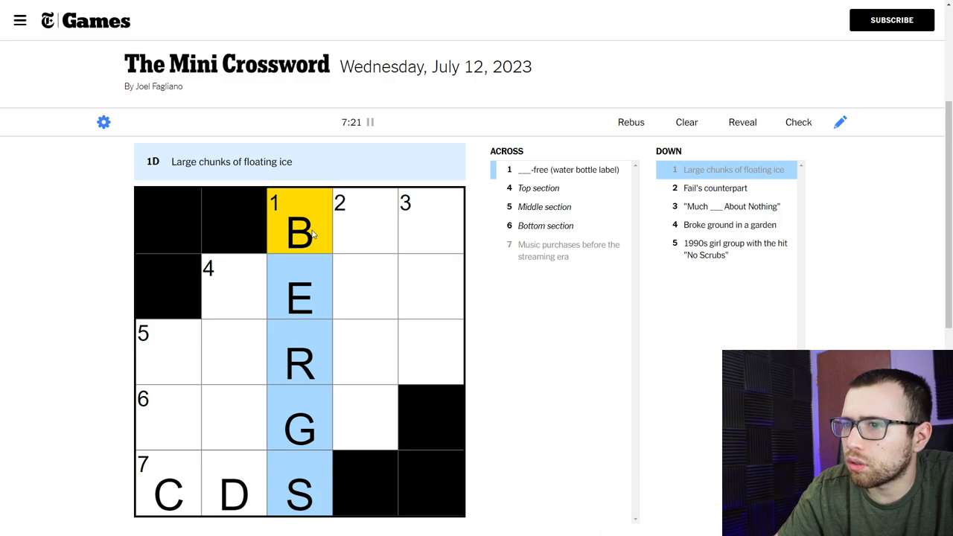
left_click(297, 429)
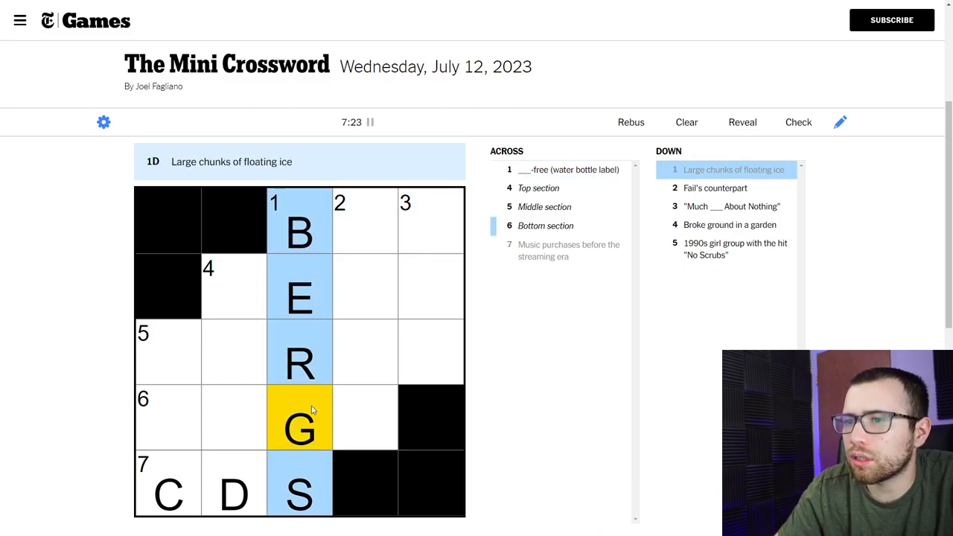
left_click(298, 220)
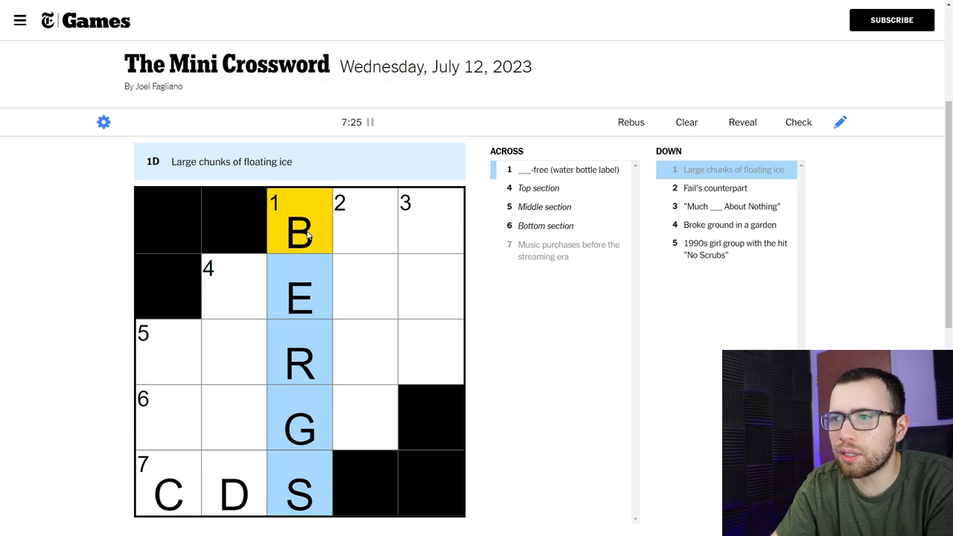
left_click(298, 353)
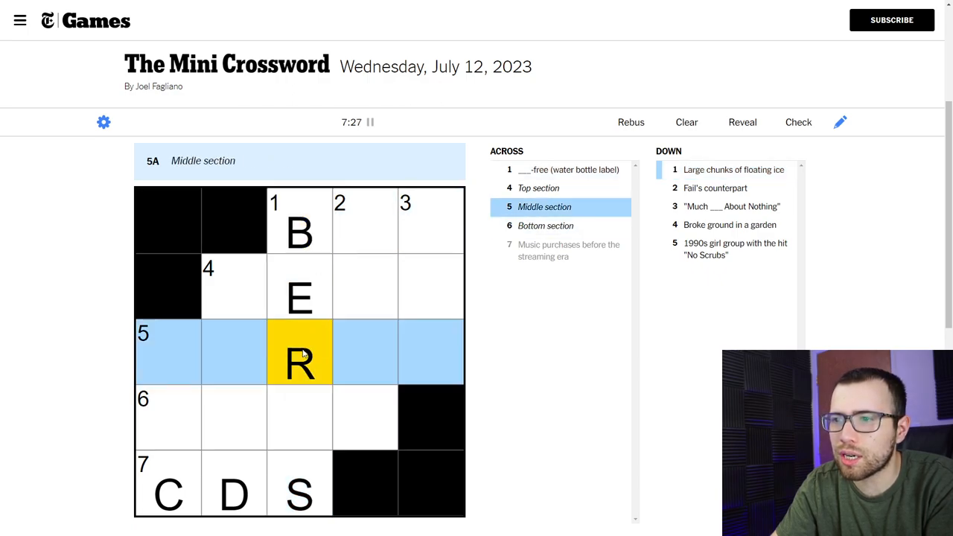
left_click(299, 221)
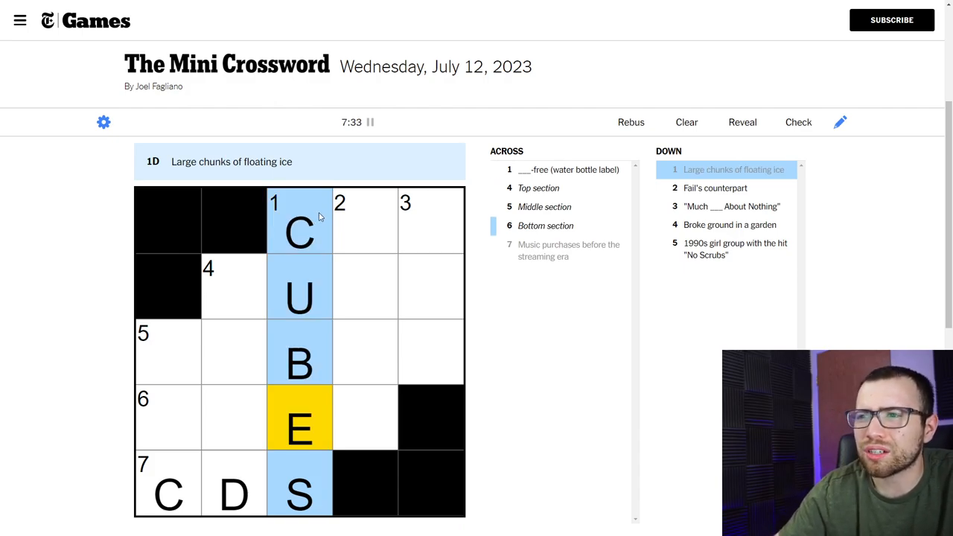
left_click(298, 224)
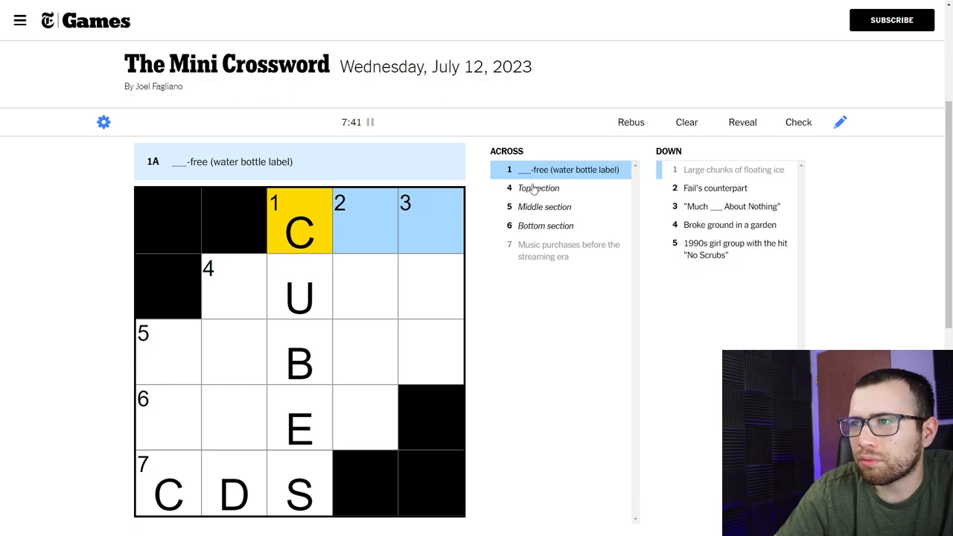
- Review cells and the 3-Down and 4-Down clues, then bring up the Check options
left_click(297, 231)
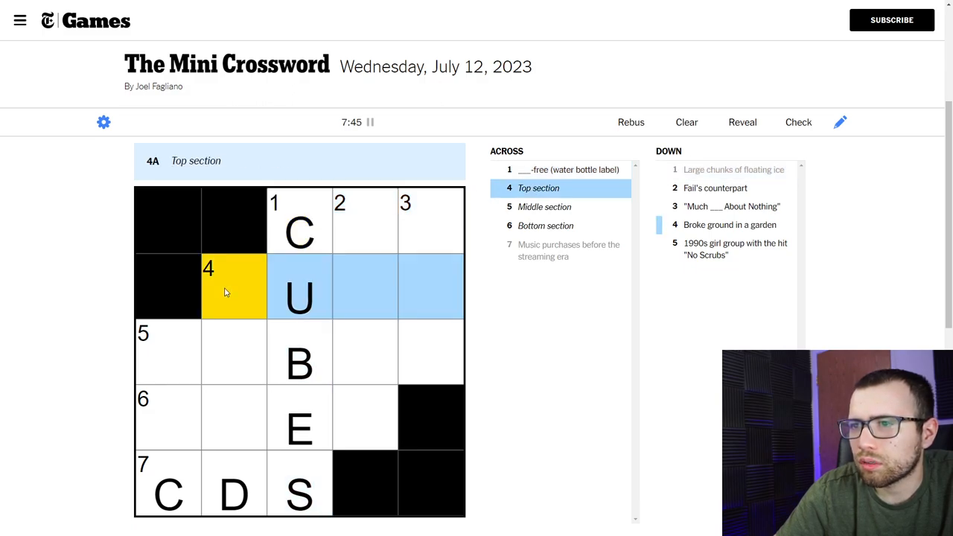
mouse_move(242, 289)
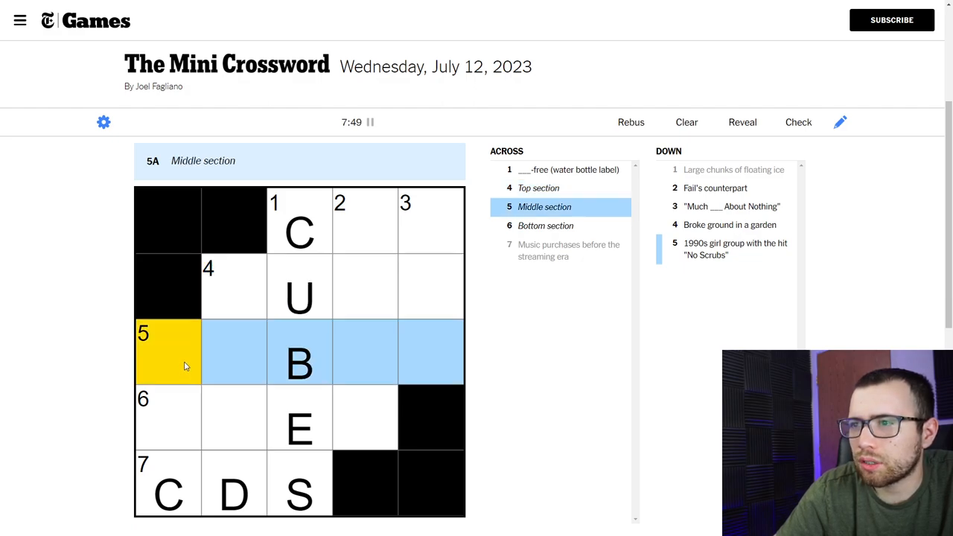
left_click(171, 418)
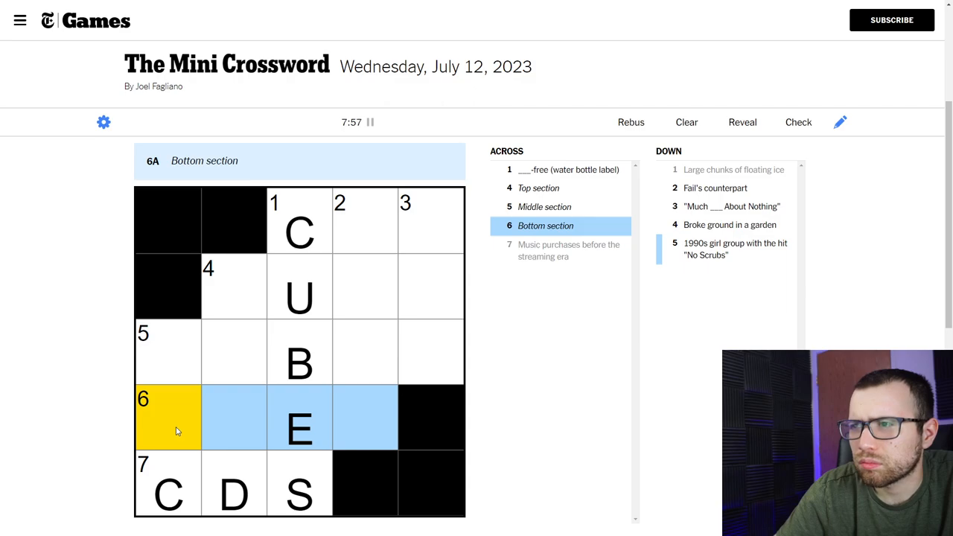
left_click(365, 221)
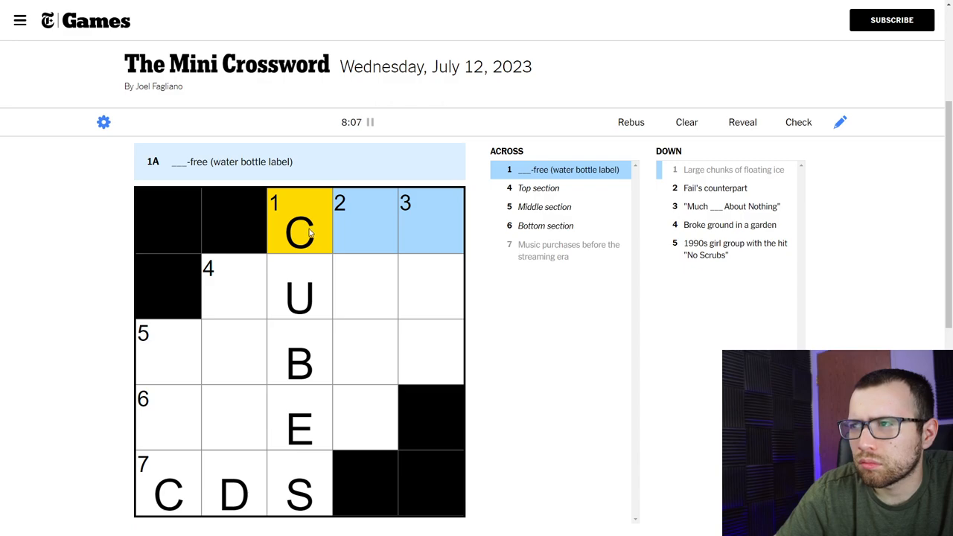
left_click(432, 220)
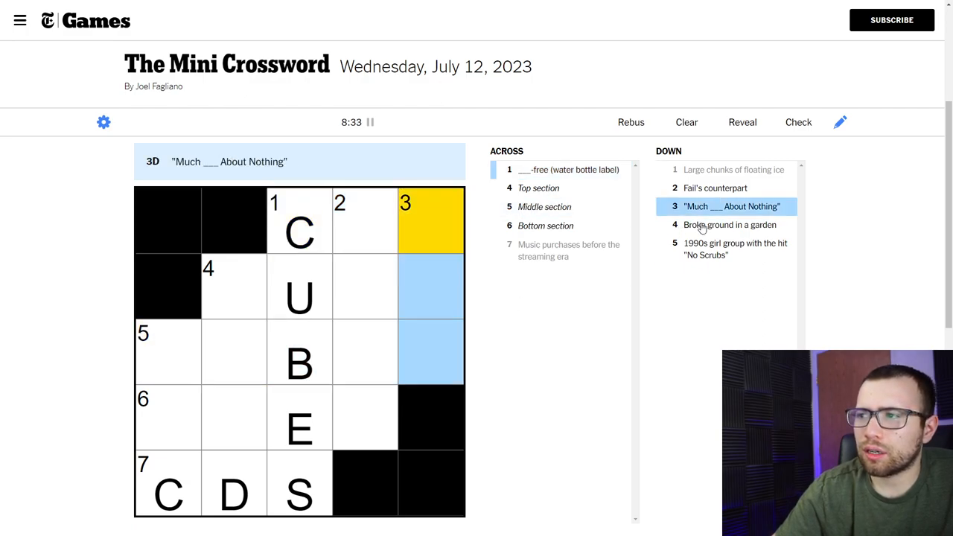
left_click(233, 286)
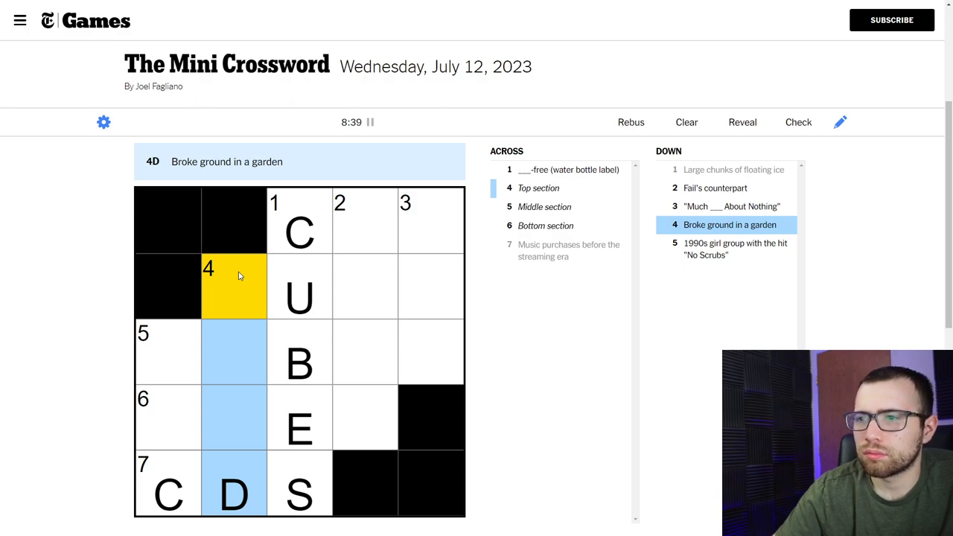
left_click(299, 220)
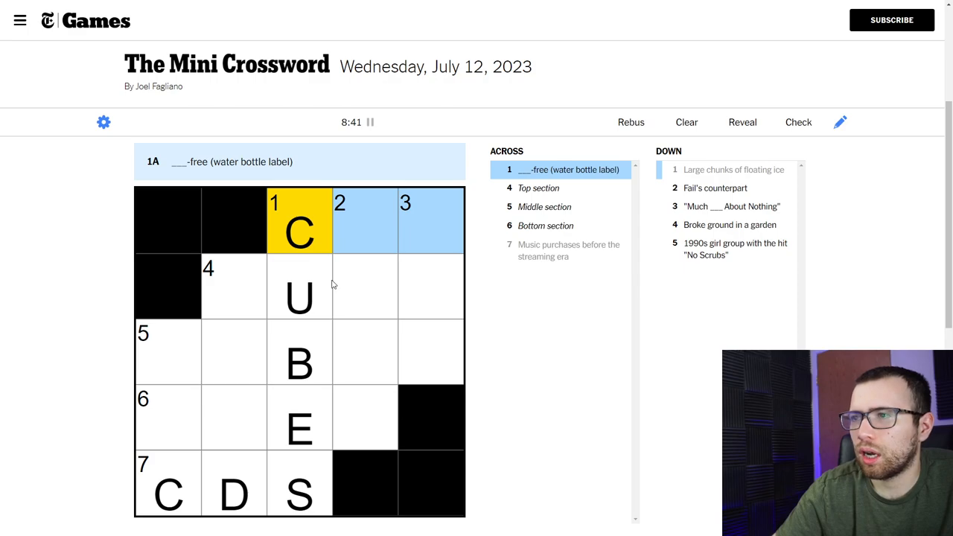
left_click(798, 122)
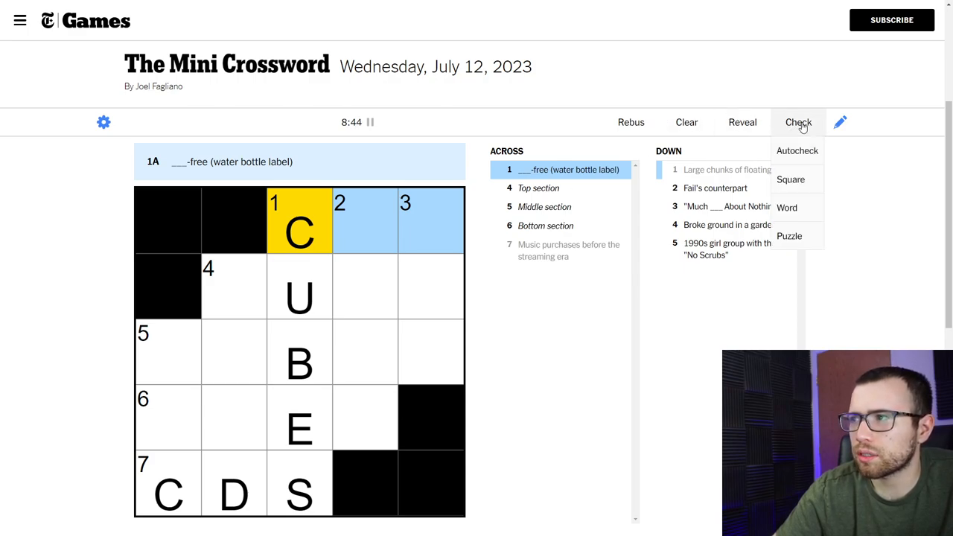
- Reveal BPA at 1-Across and BERGS at 1-Down, then move to the 5-Down clue
left_click(791, 178)
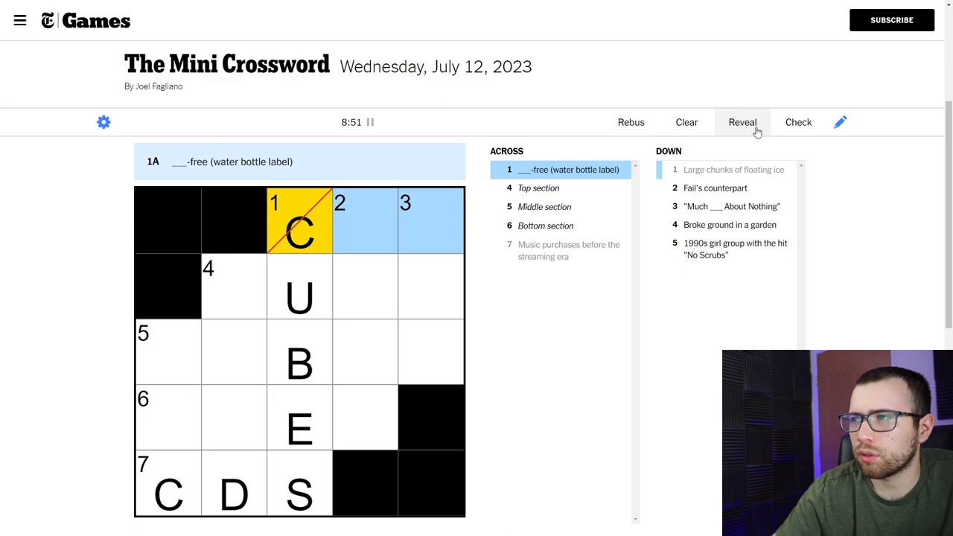
left_click(742, 122)
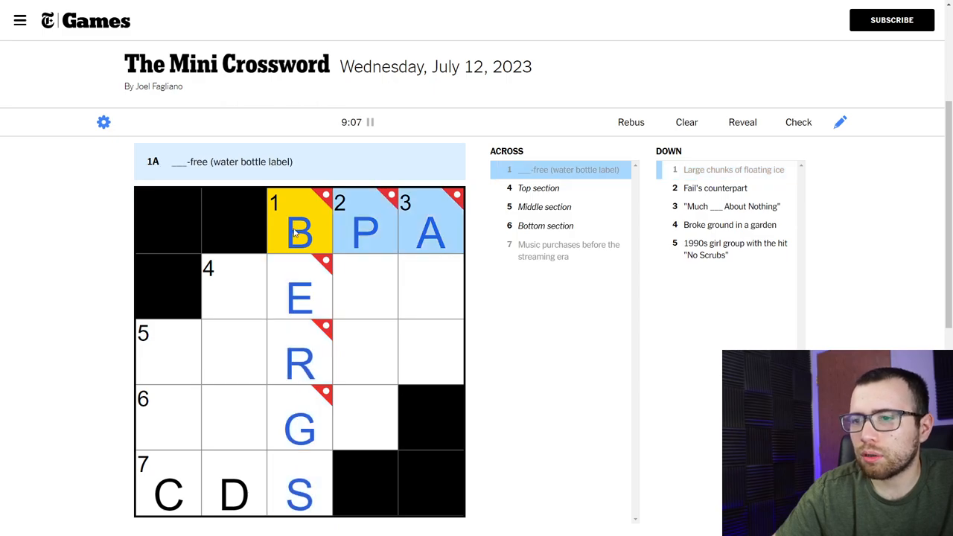
left_click(167, 351)
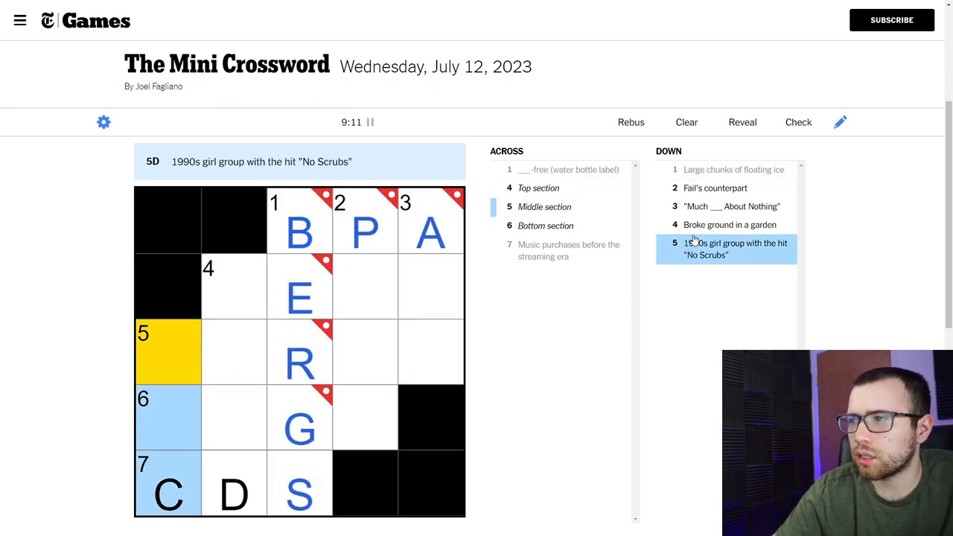
- Reveal the 5-Down answer TLC
left_click(742, 122)
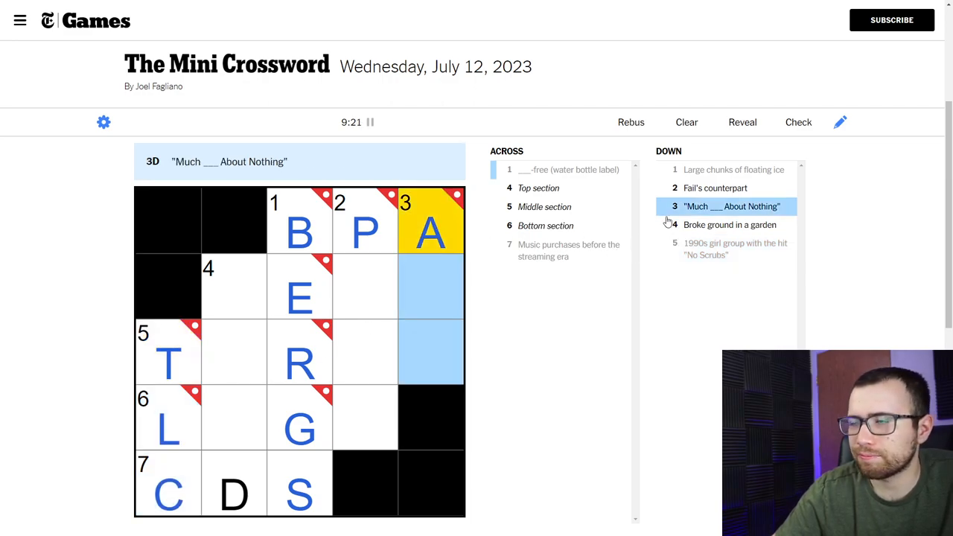
left_click(742, 122)
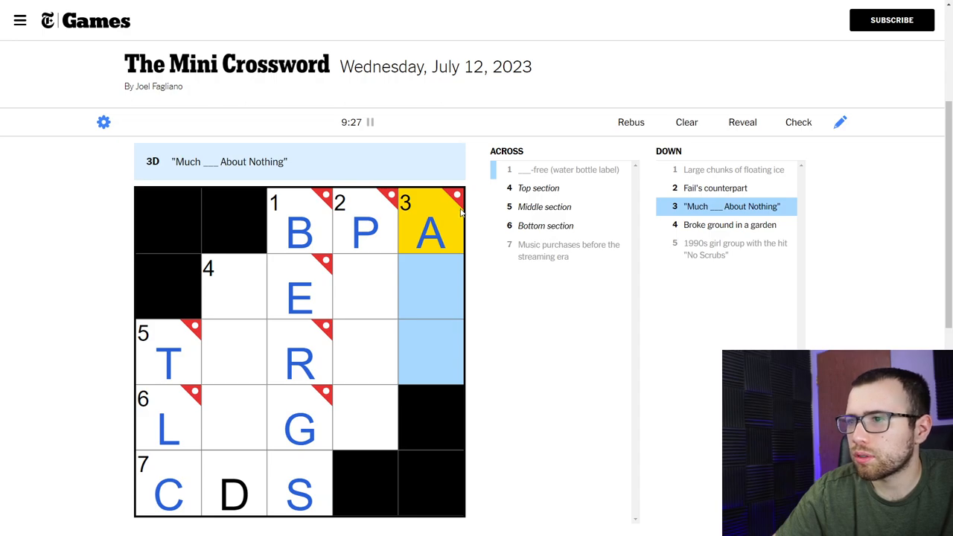
mouse_move(652, 160)
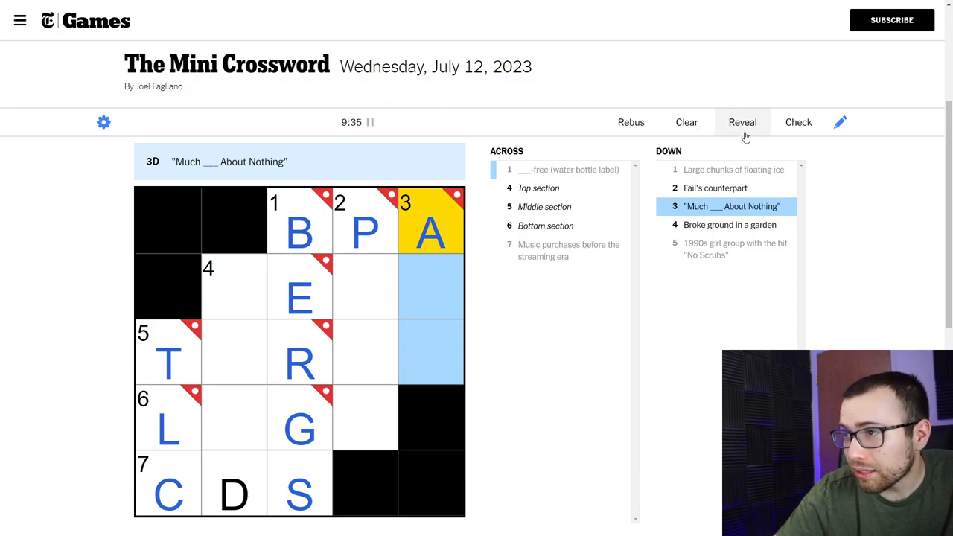
- Reveal the 3-Down answer ADO, then move to the 2-Down clue 'Fail's counterpart'
left_click(742, 122)
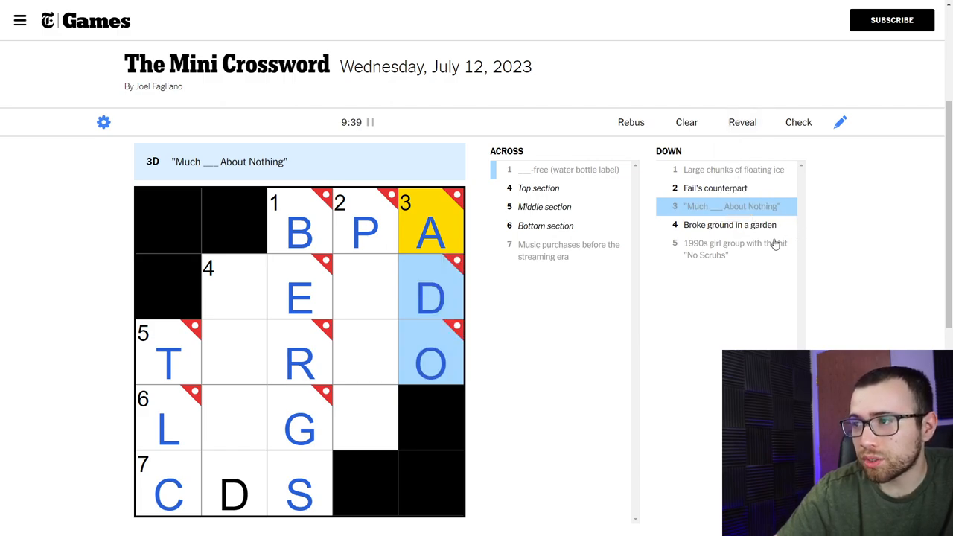
left_click(365, 221)
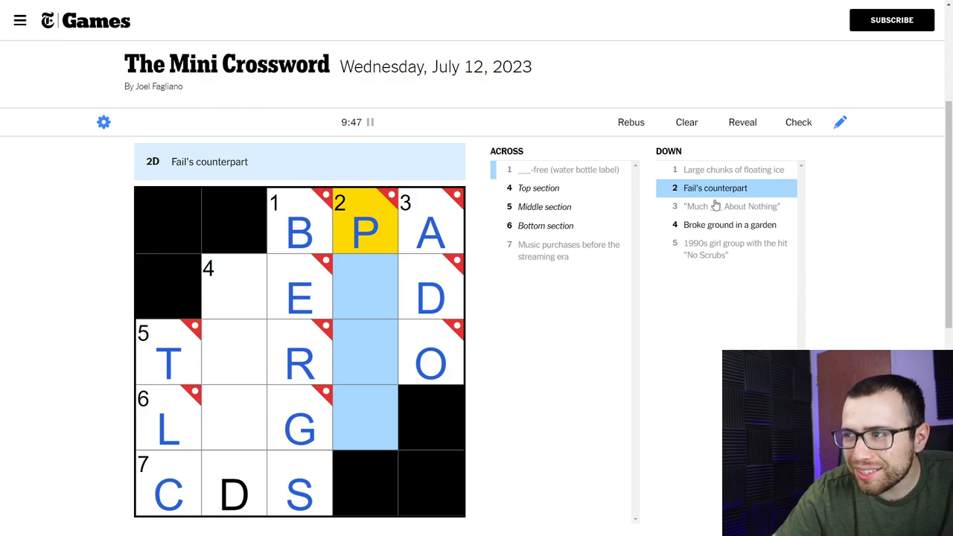
- Reveal the 2-Down answer PASS, then move to the 4-Down clue
left_click(741, 122)
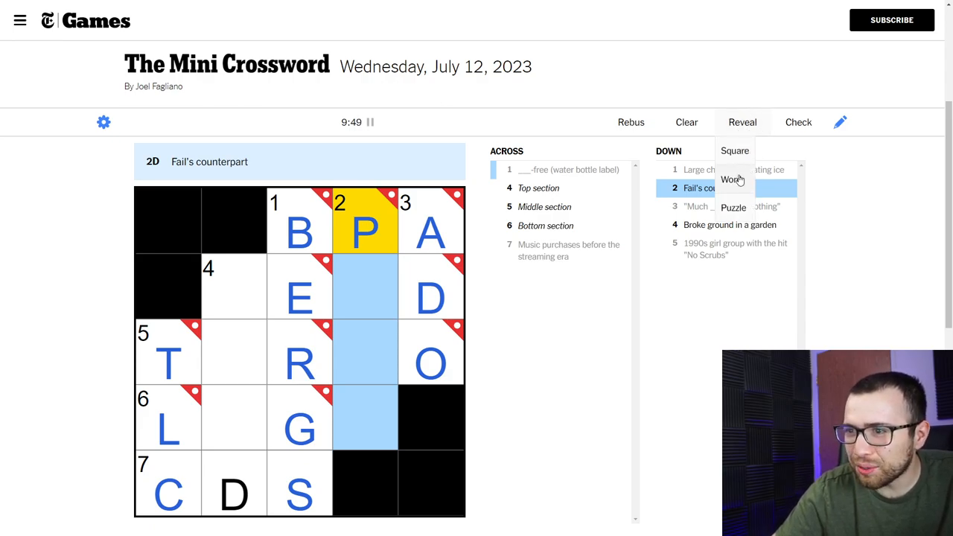
left_click(733, 178)
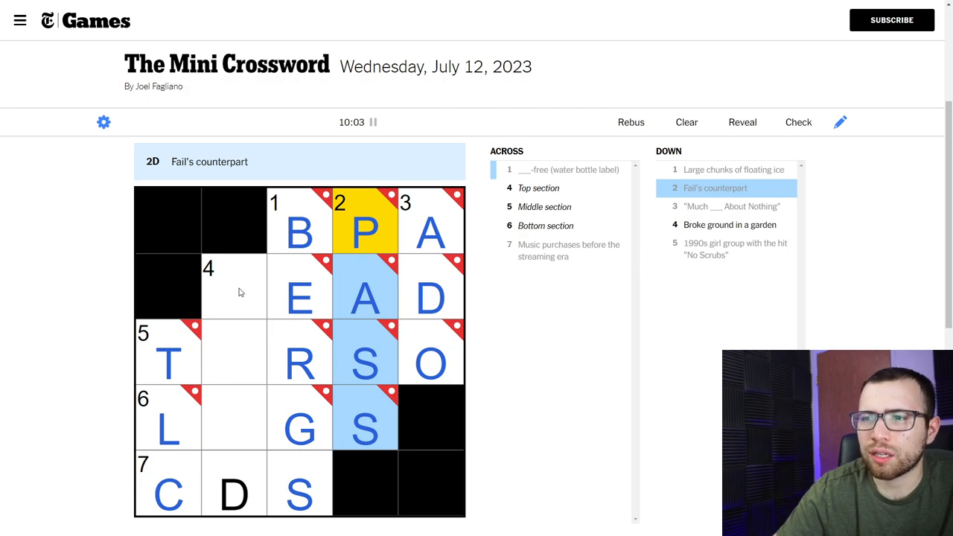
left_click(236, 286)
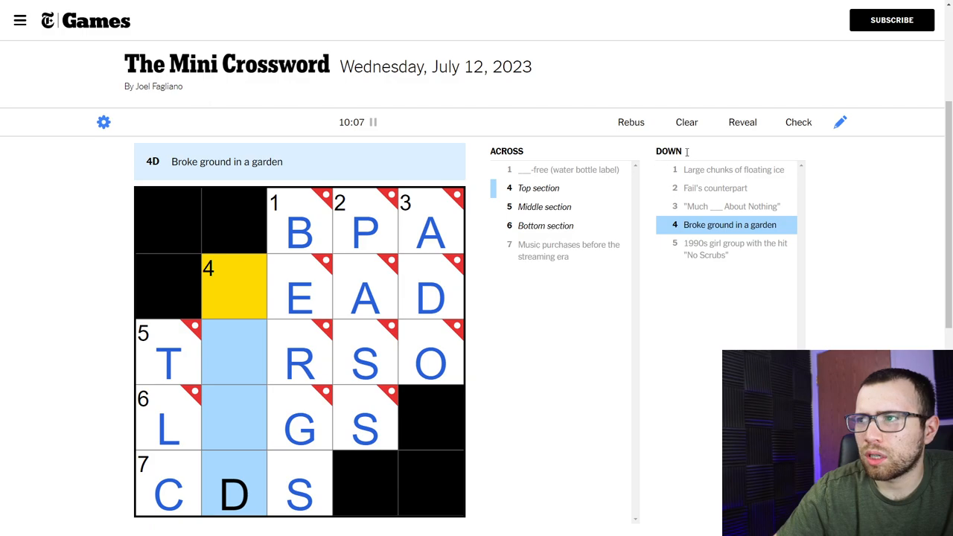
- Reveal the 4-Down answer HOED, completing the grid with the timer at 10:10
left_click(742, 122)
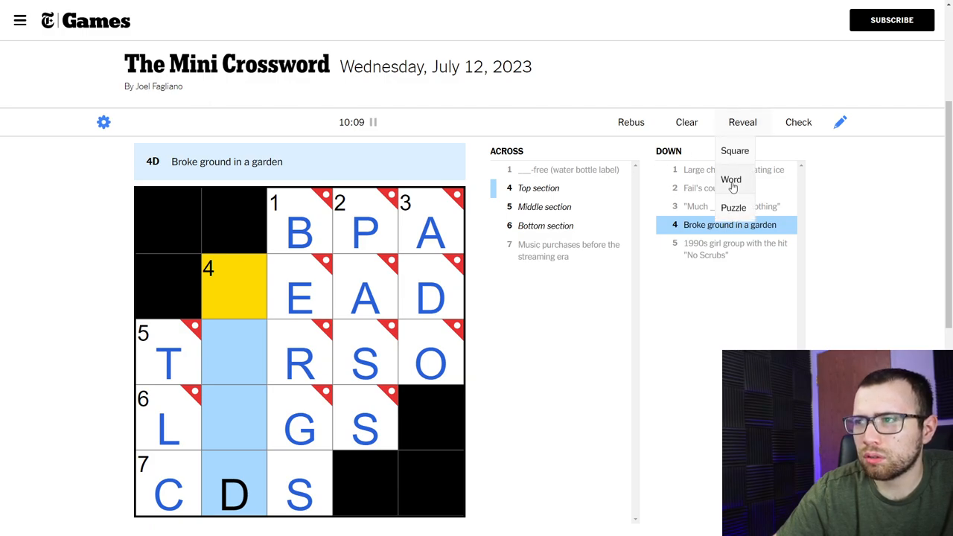
left_click(730, 178)
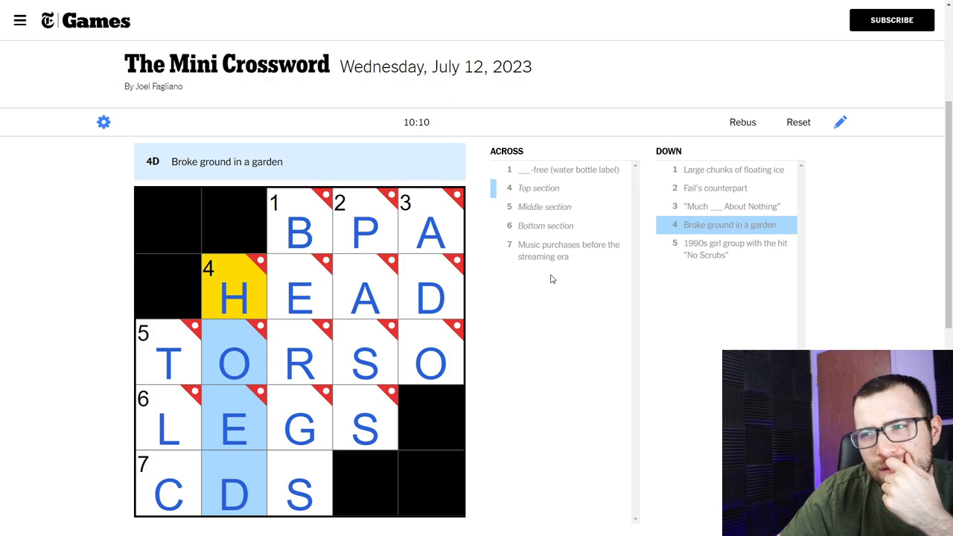
mouse_move(545, 286)
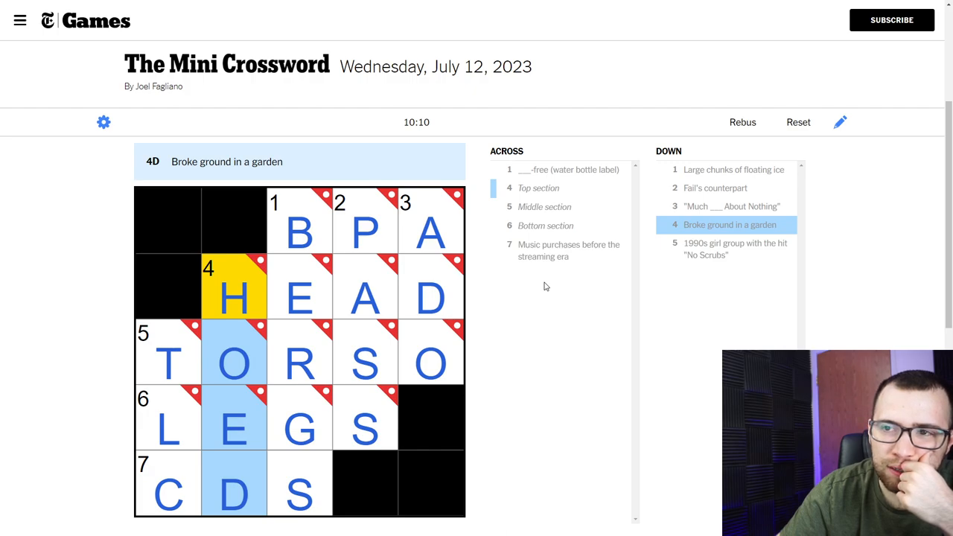
left_click(233, 298)
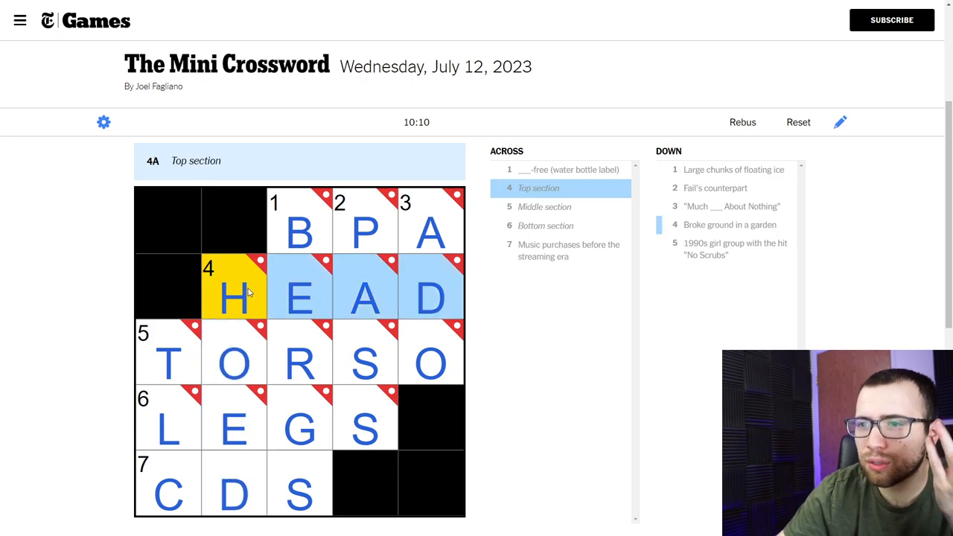
left_click(167, 350)
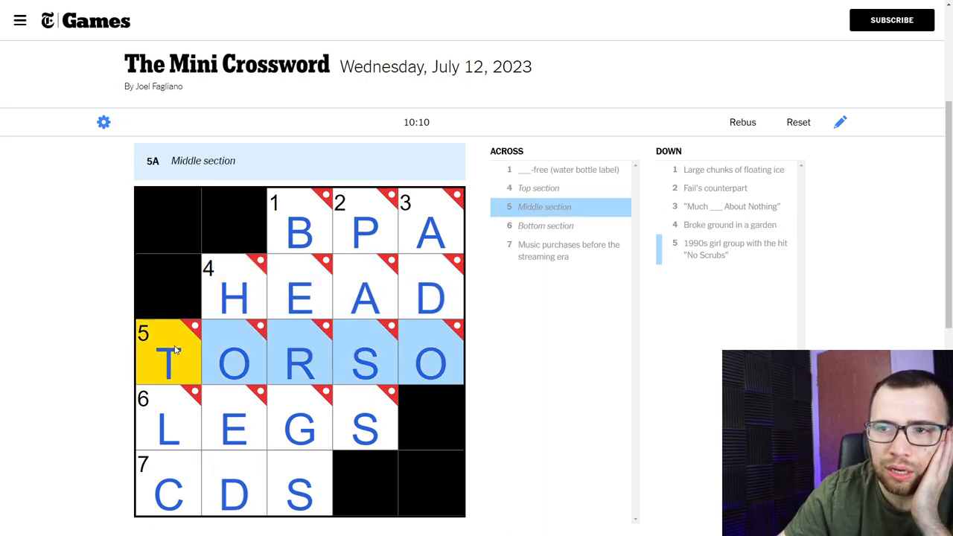
mouse_move(176, 429)
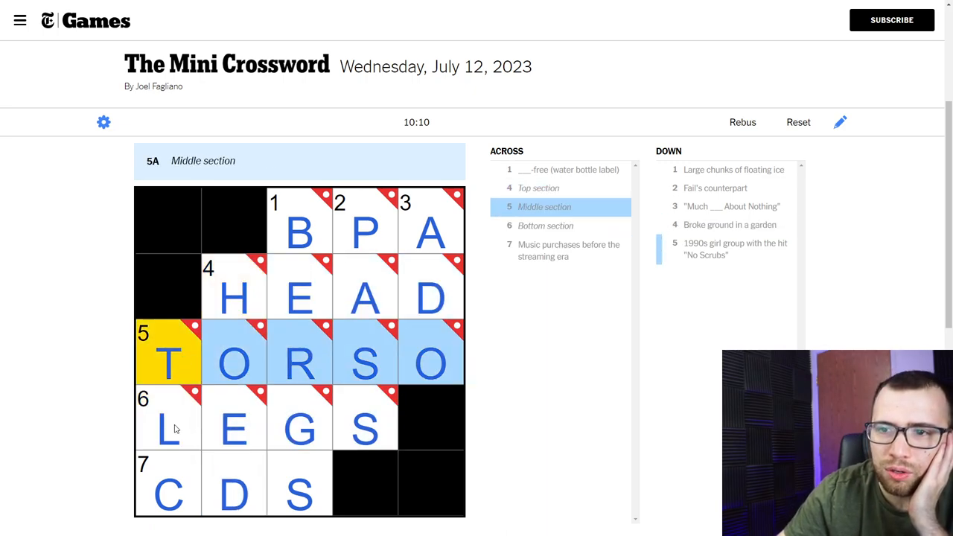
left_click(168, 363)
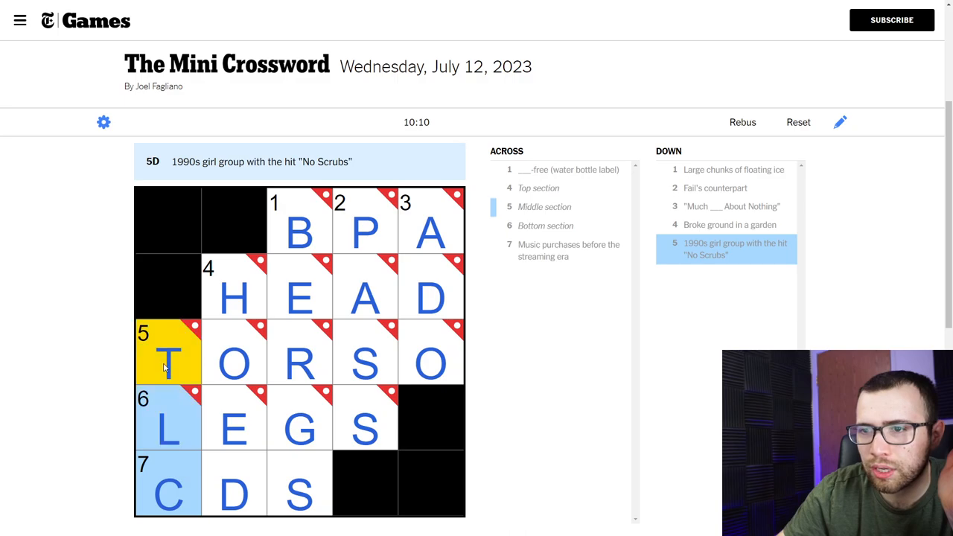
left_click(167, 351)
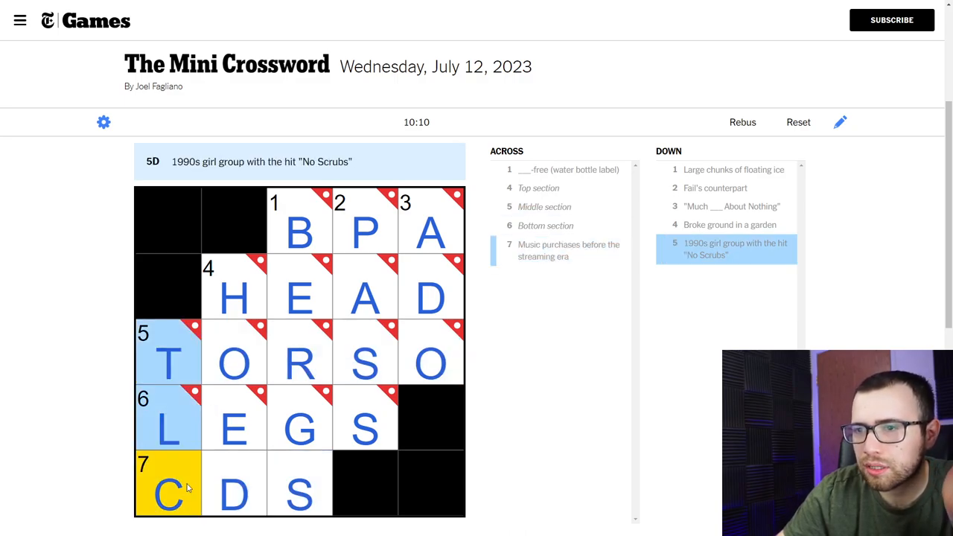
left_click(232, 297)
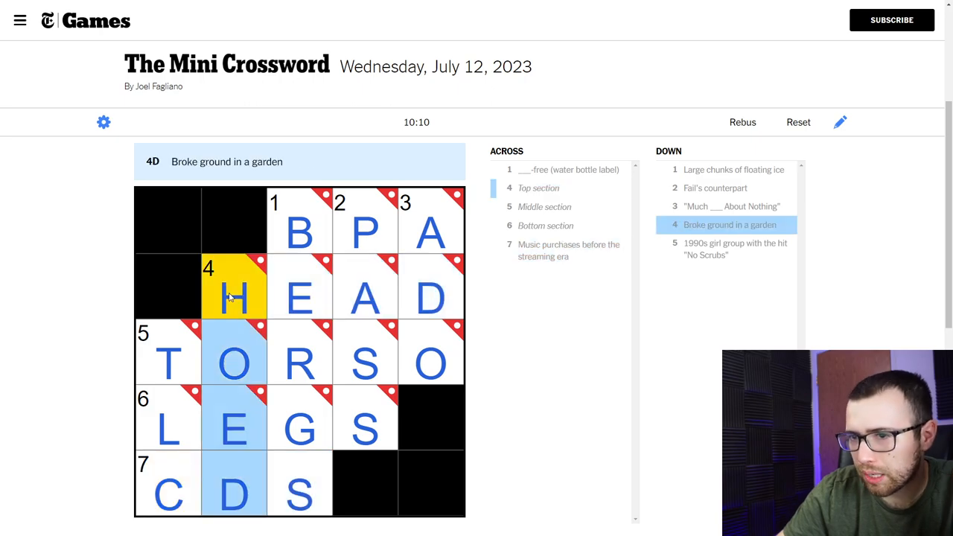
left_click(299, 232)
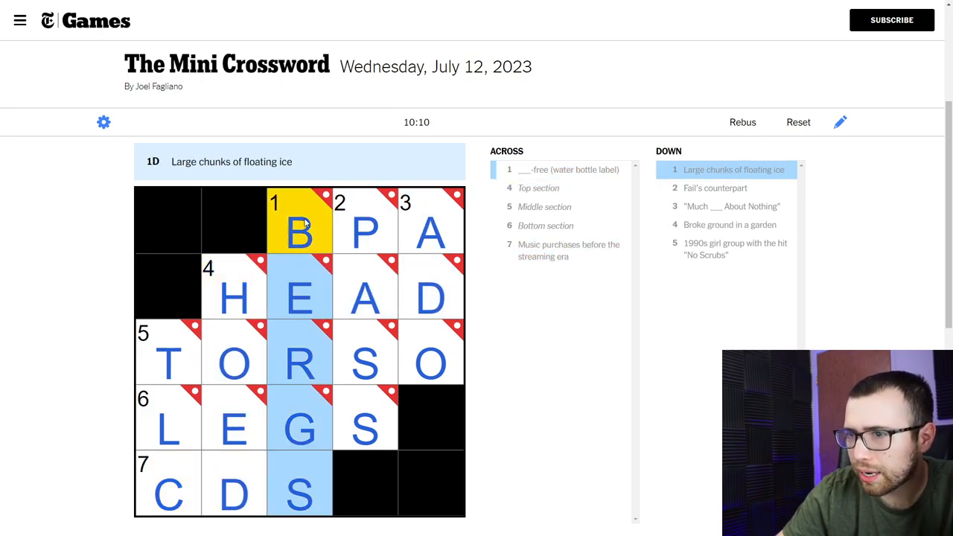
left_click(365, 232)
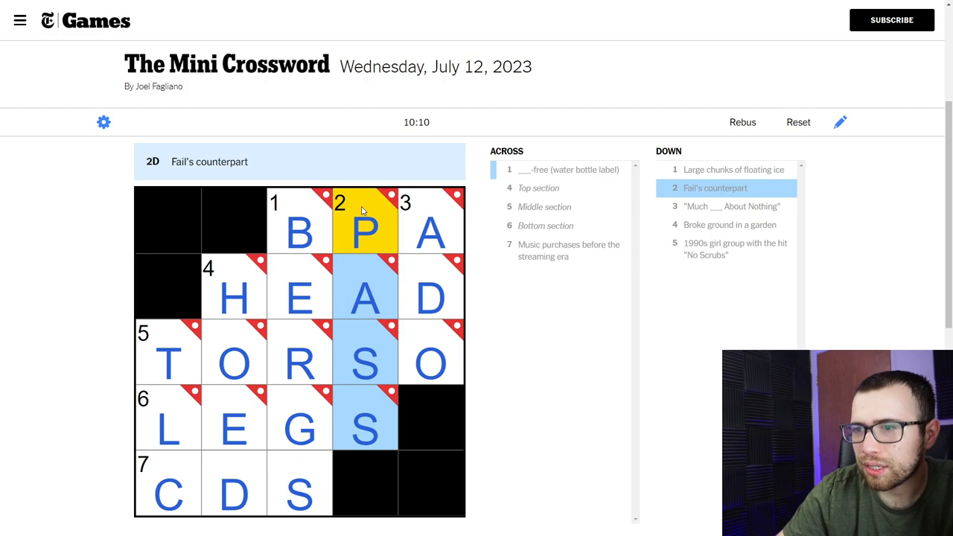
mouse_move(369, 240)
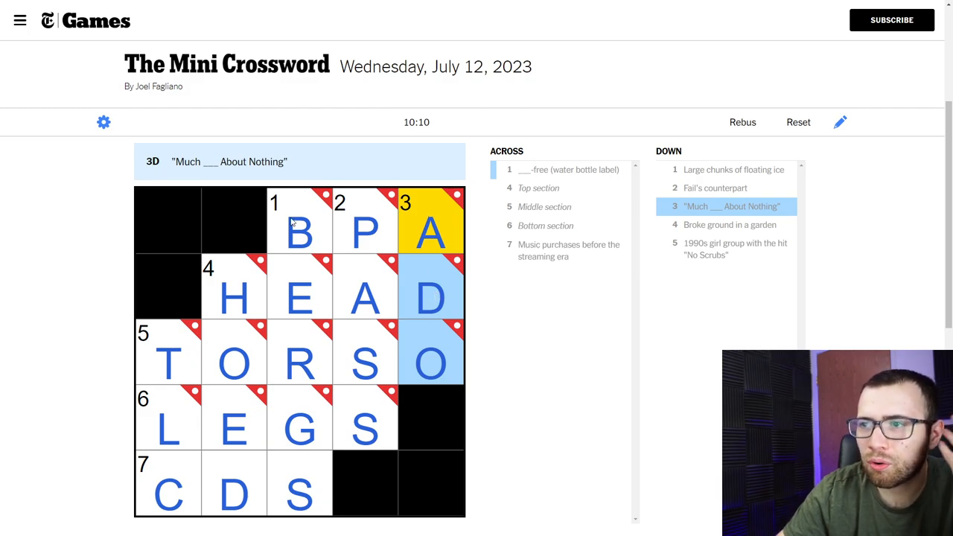
left_click(299, 220)
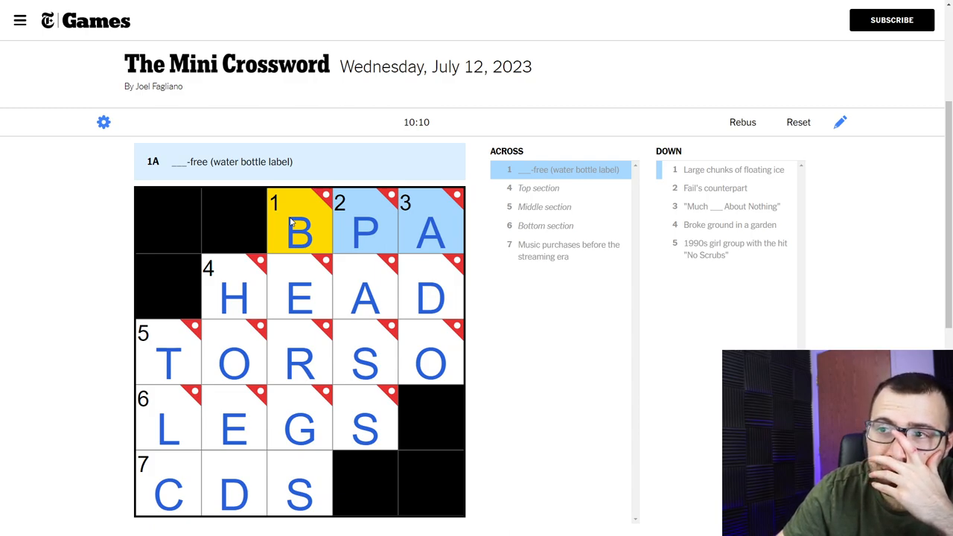
mouse_move(635, 290)
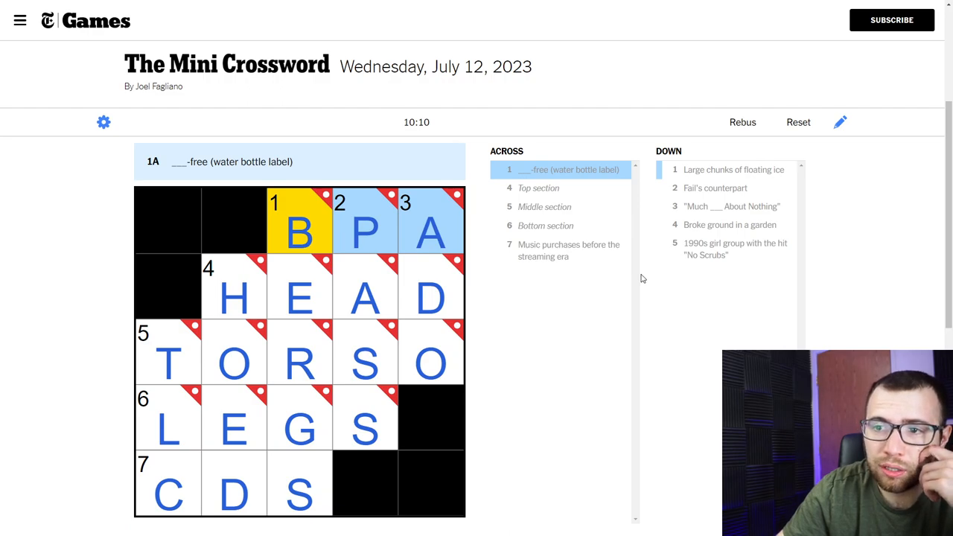
mouse_move(304, 227)
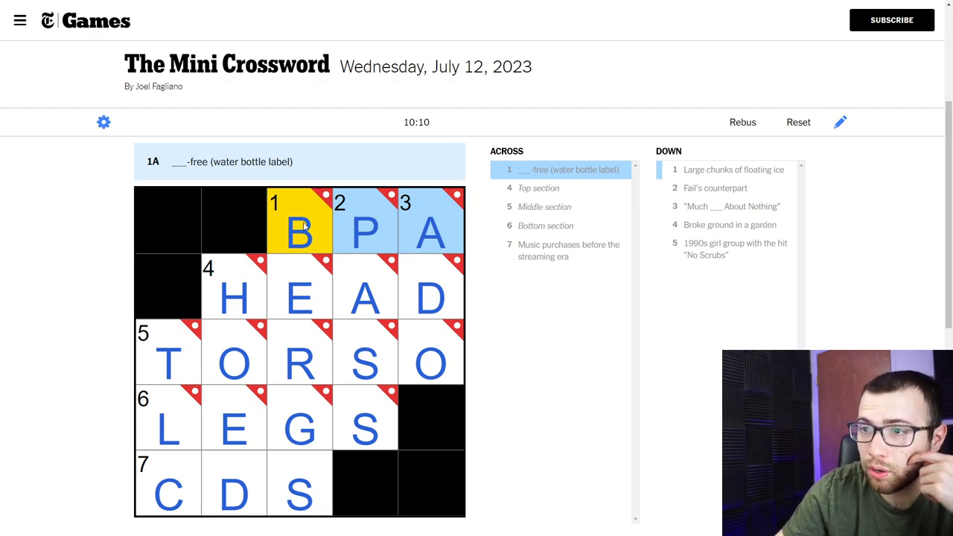
left_click(299, 231)
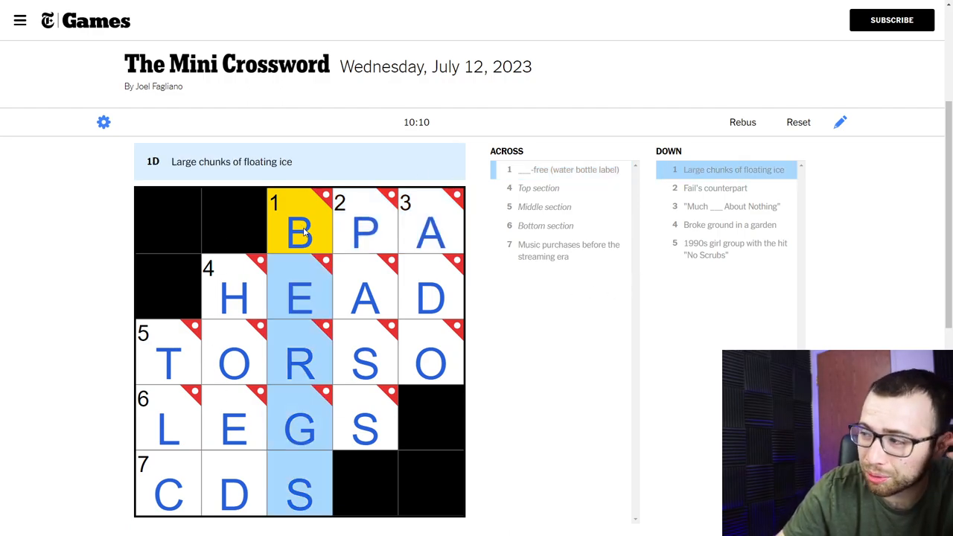
mouse_move(481, 253)
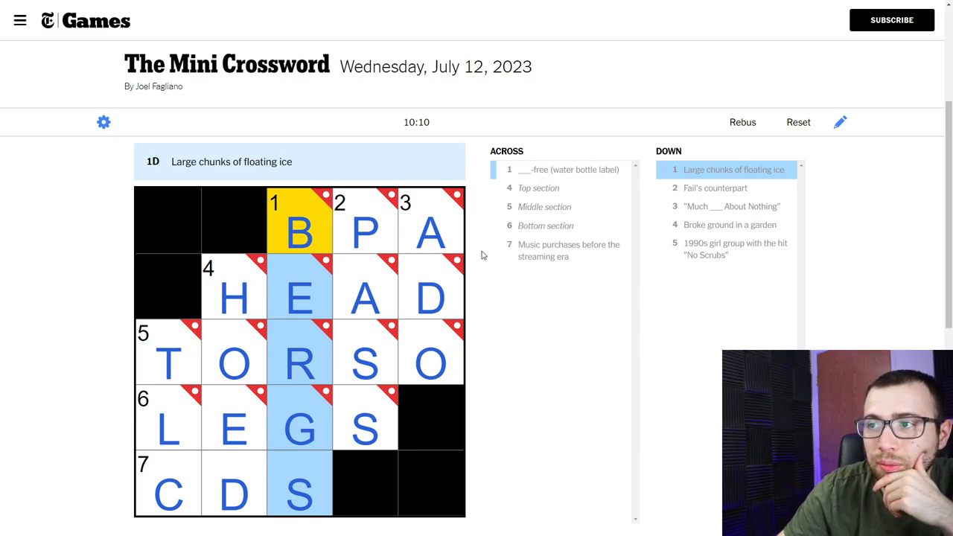
mouse_move(492, 271)
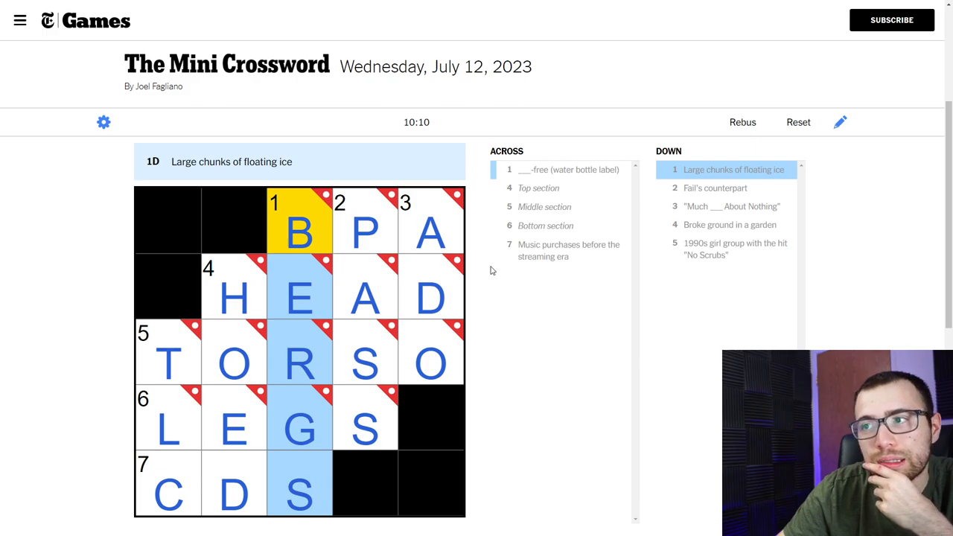
mouse_move(539, 319)
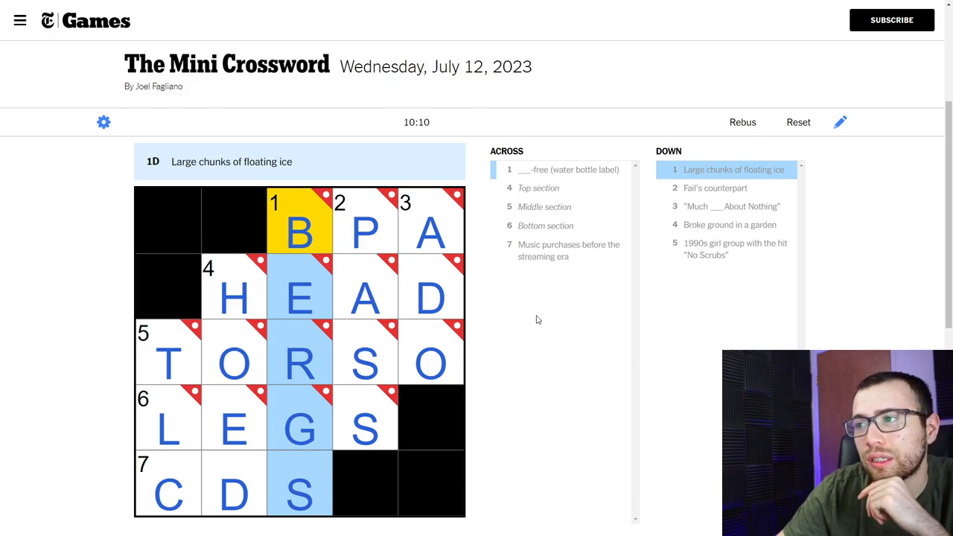
mouse_move(581, 289)
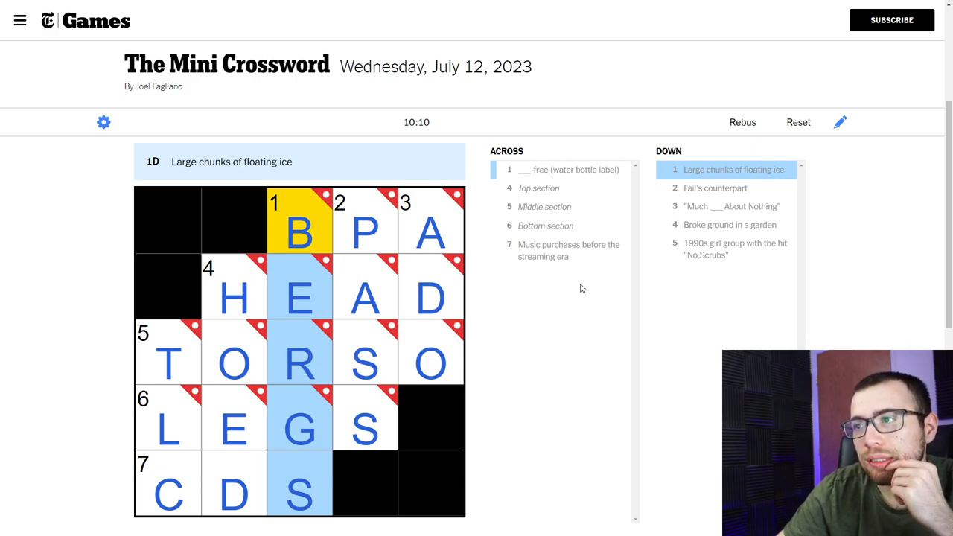